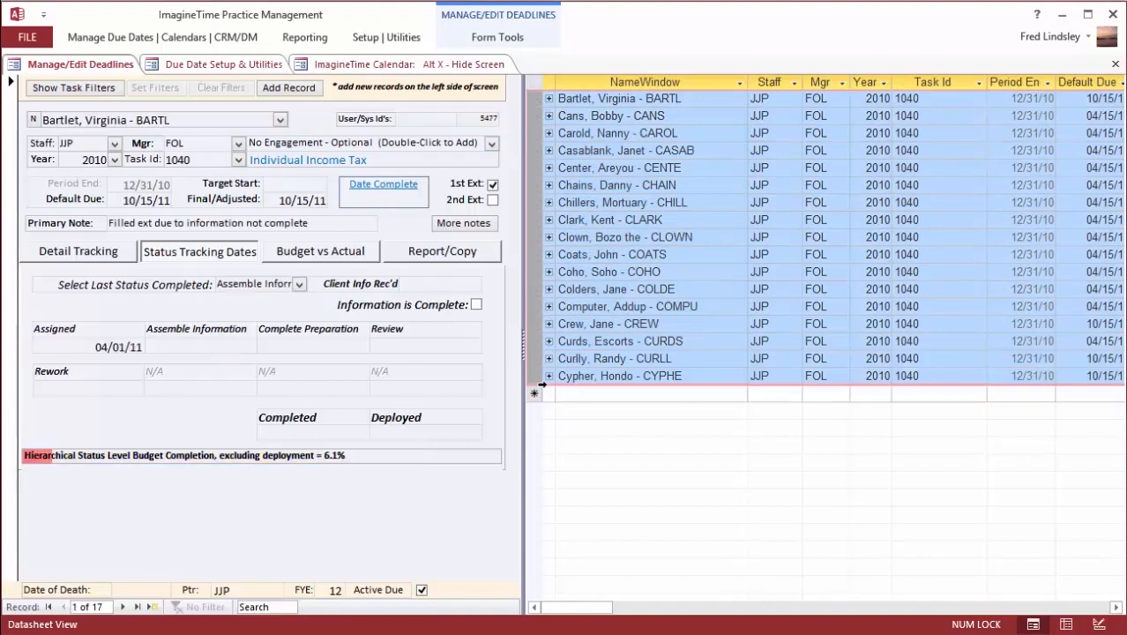
{"action": "mouse_move", "coordinate": [861, 106]}
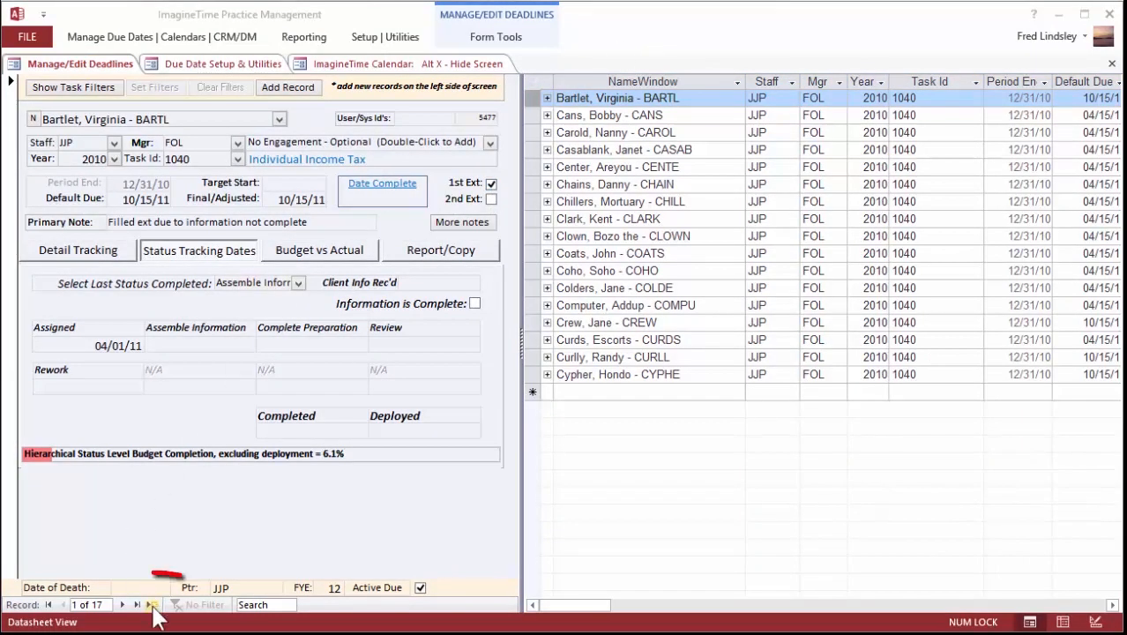
{"action": "left_click", "coordinate": [137, 603]}
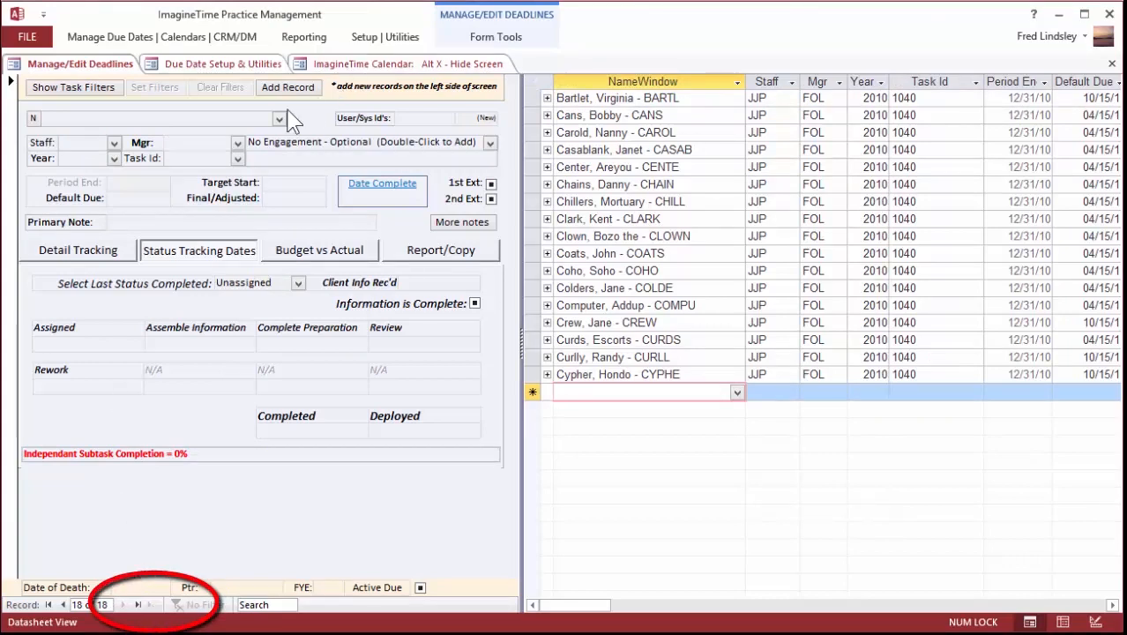
{"action": "left_click", "coordinate": [279, 119]}
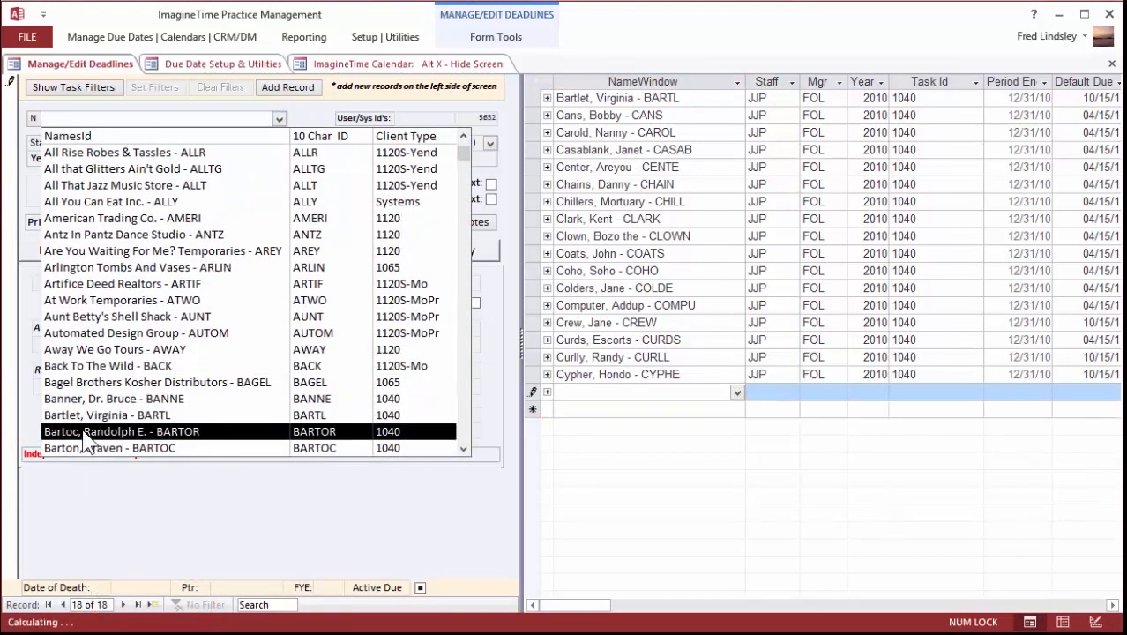
{"action": "left_click", "coordinate": [107, 448]}
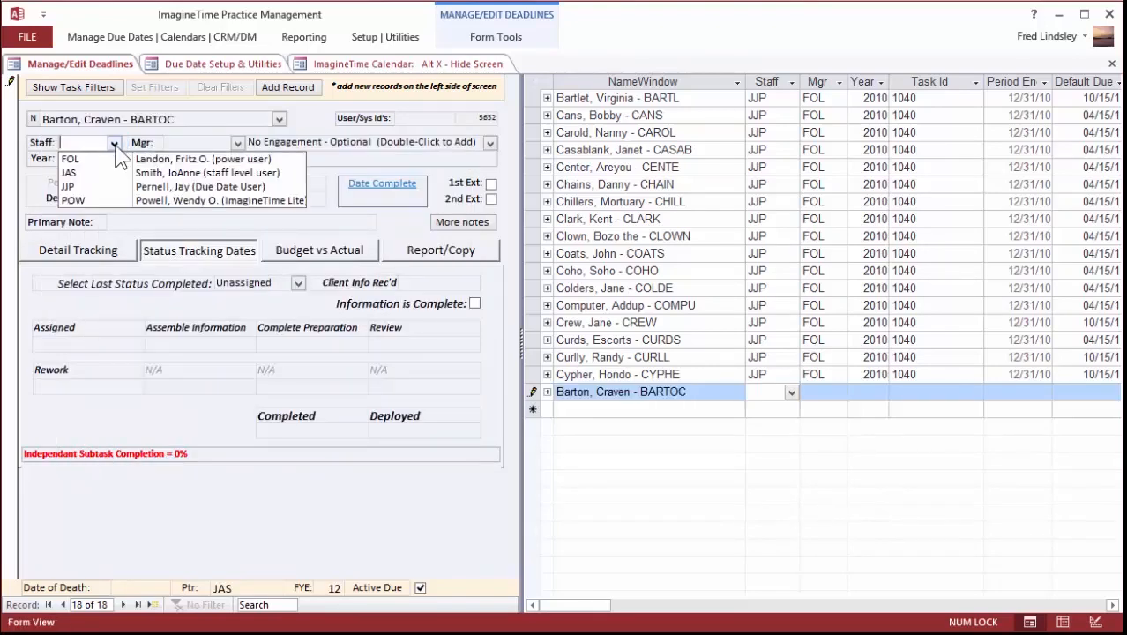
{"action": "left_click", "coordinate": [71, 159]}
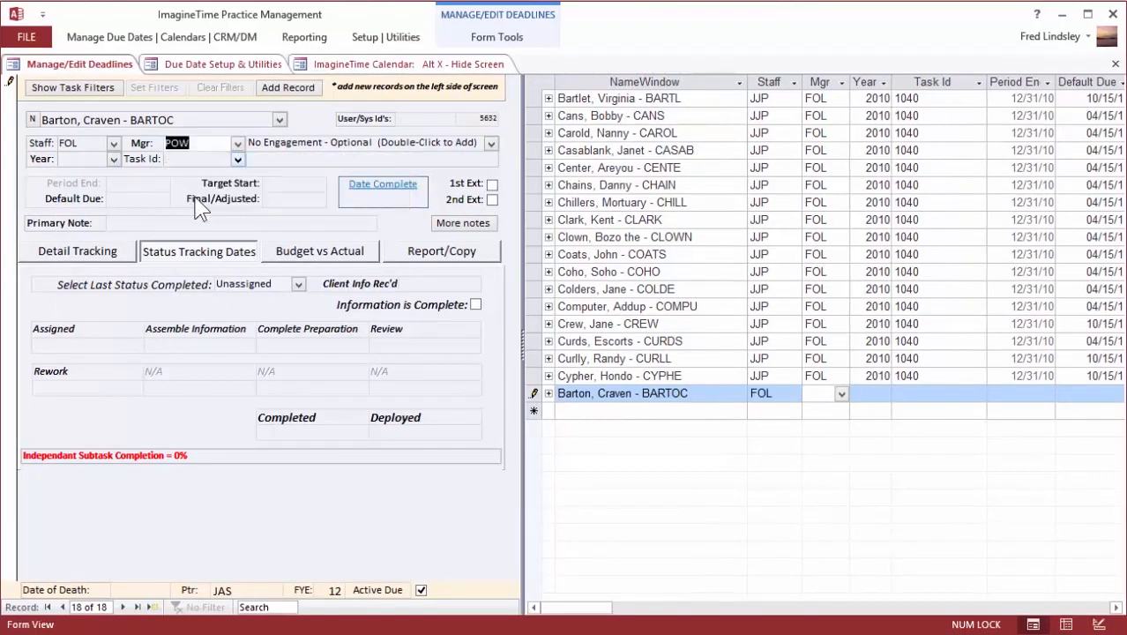
Set task year 2010, task 1040 Individual Income Tax and primary note 'Get 1099's'.
{"action": "left_click", "coordinate": [113, 159]}
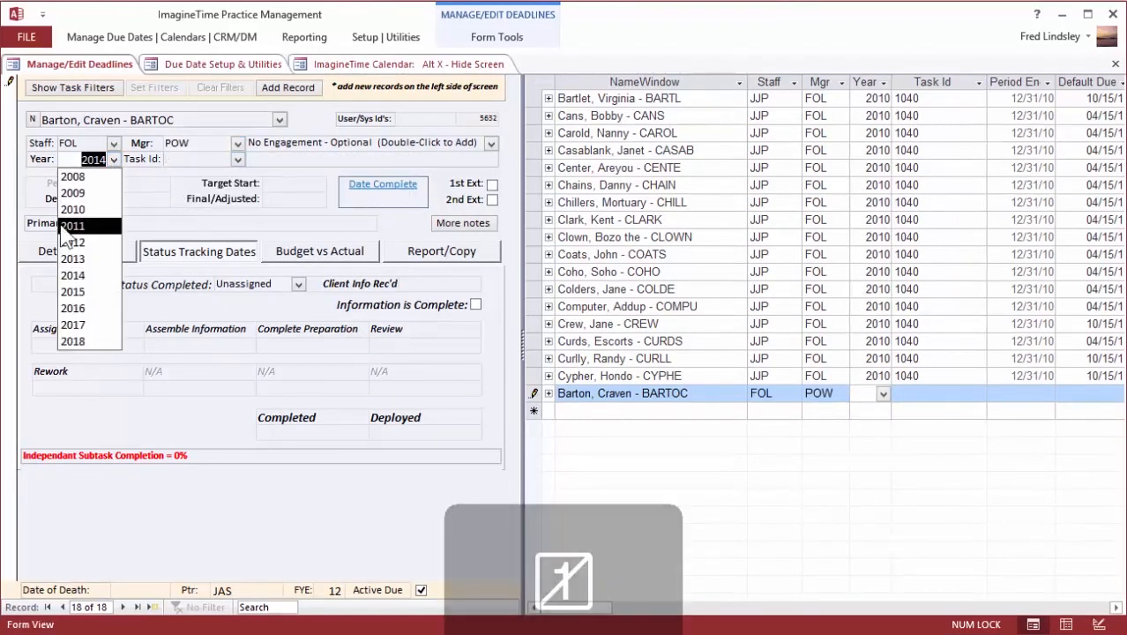
{"action": "left_click", "coordinate": [72, 208]}
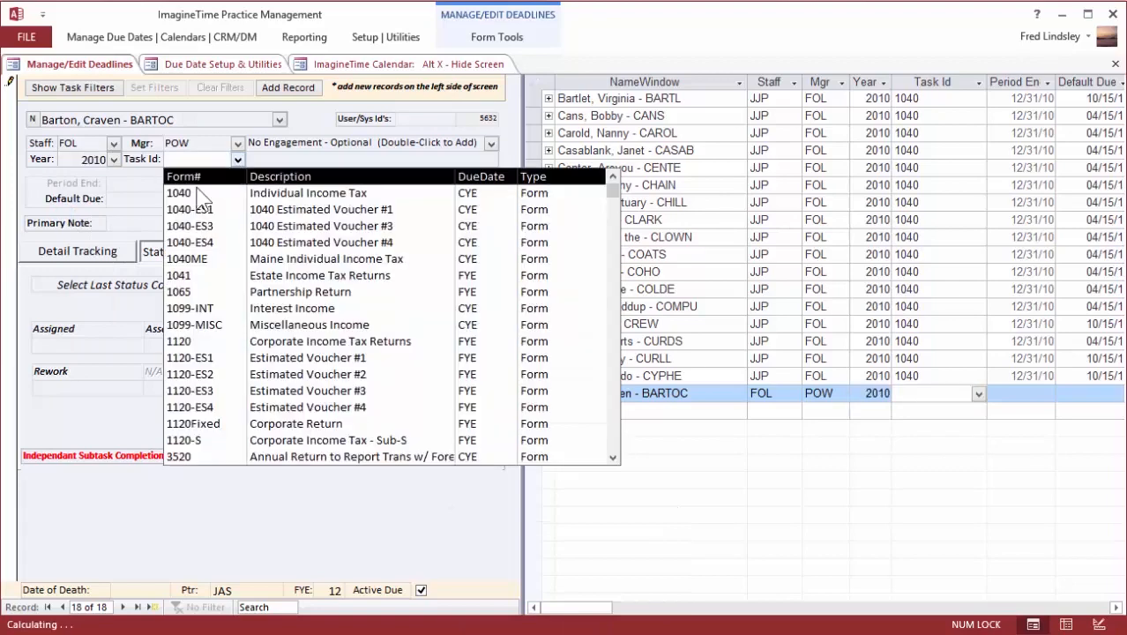
{"action": "left_click", "coordinate": [178, 192]}
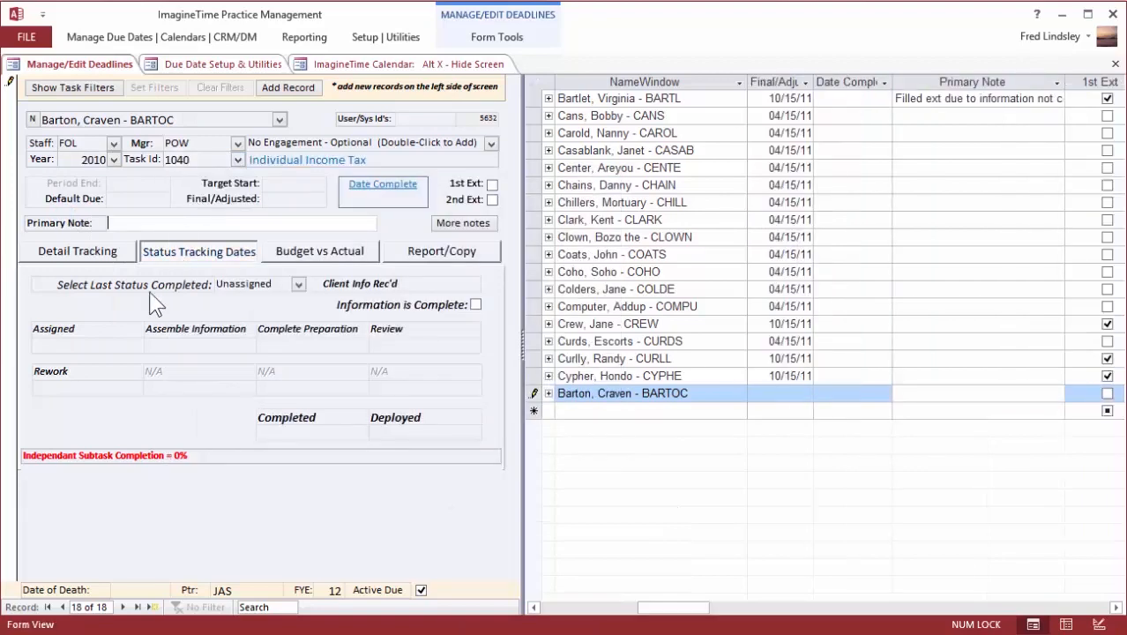
{"action": "type", "text": "Get 1"}
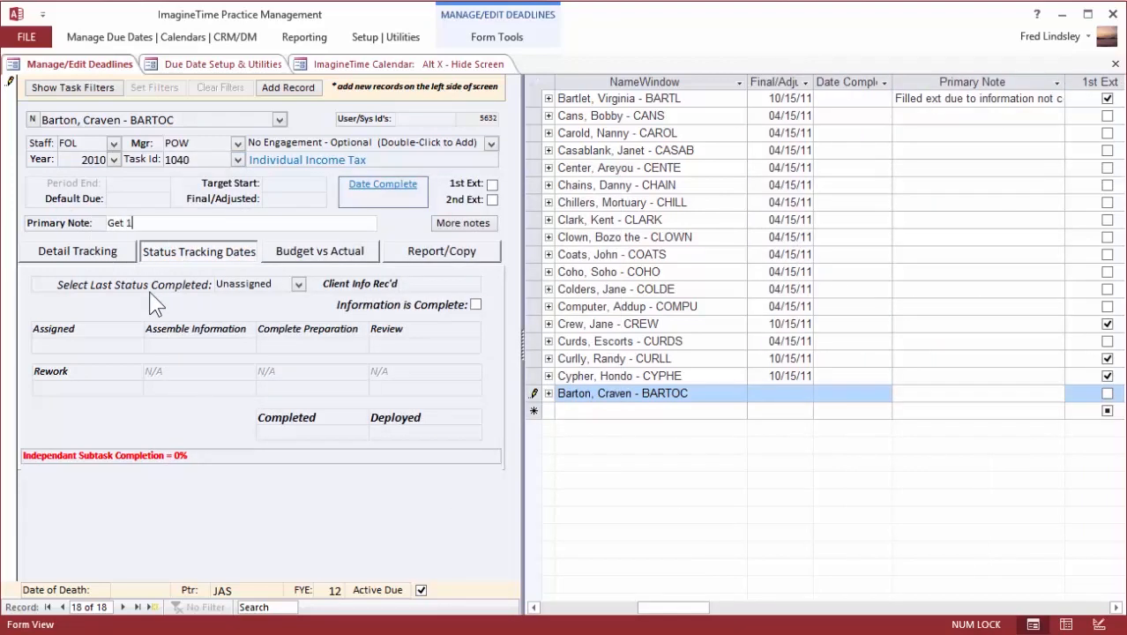
{"action": "type", "text": "099's"}
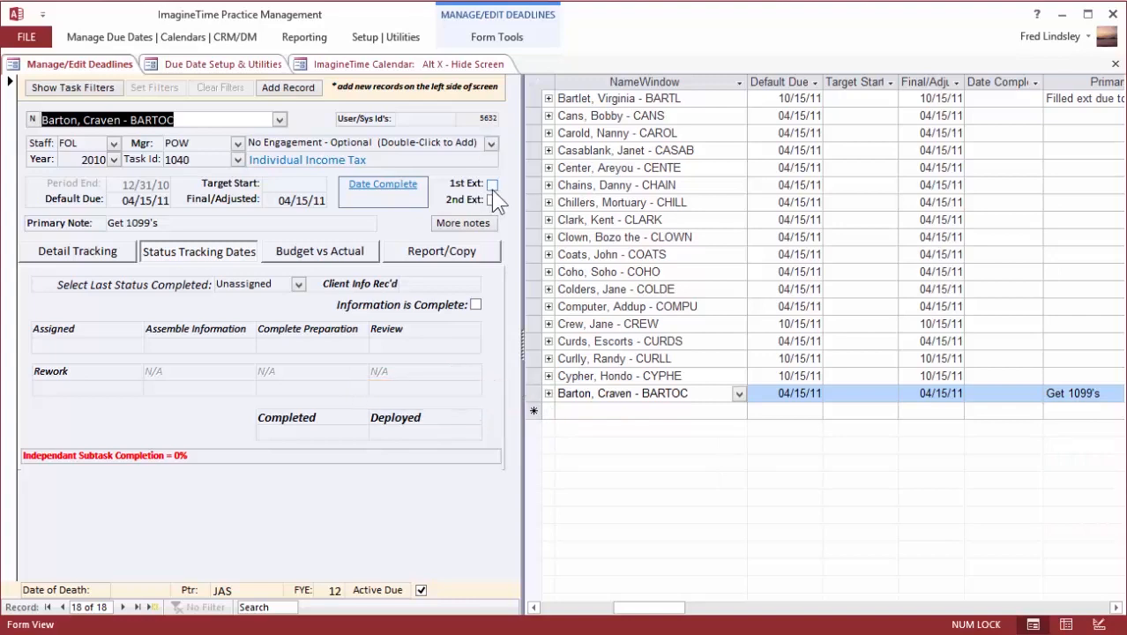
Mark the 1040 on first extension and accept moving the final/adjusted date to 10/15/14.
{"action": "left_click", "coordinate": [494, 183]}
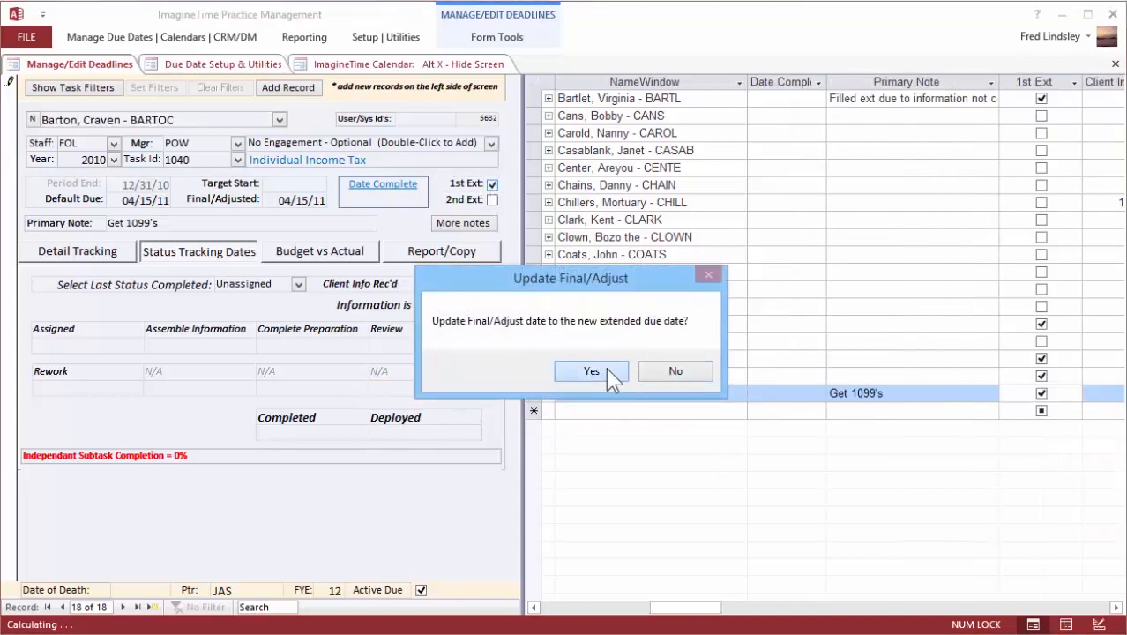
{"action": "left_click", "coordinate": [591, 371]}
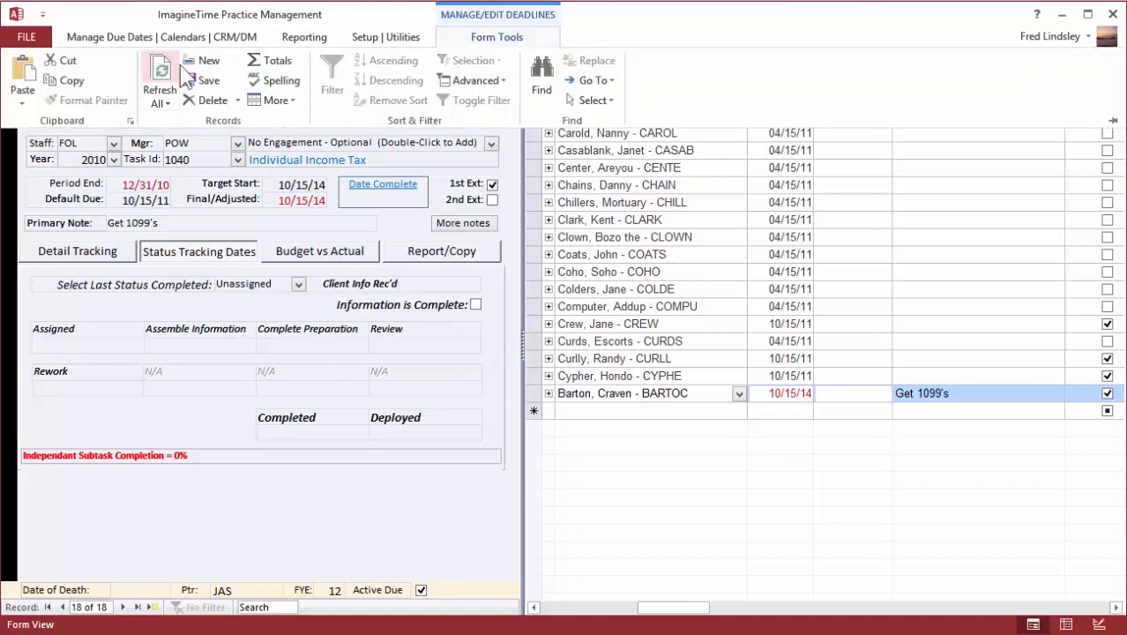
{"action": "mouse_move", "coordinate": [209, 60]}
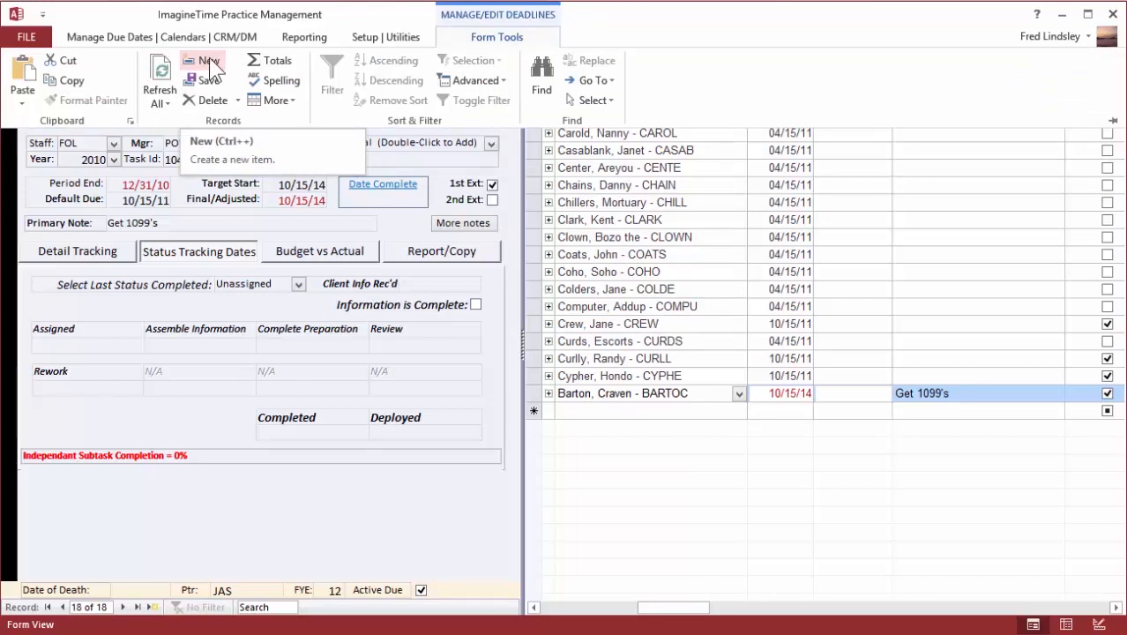
{"action": "left_click", "coordinate": [210, 67]}
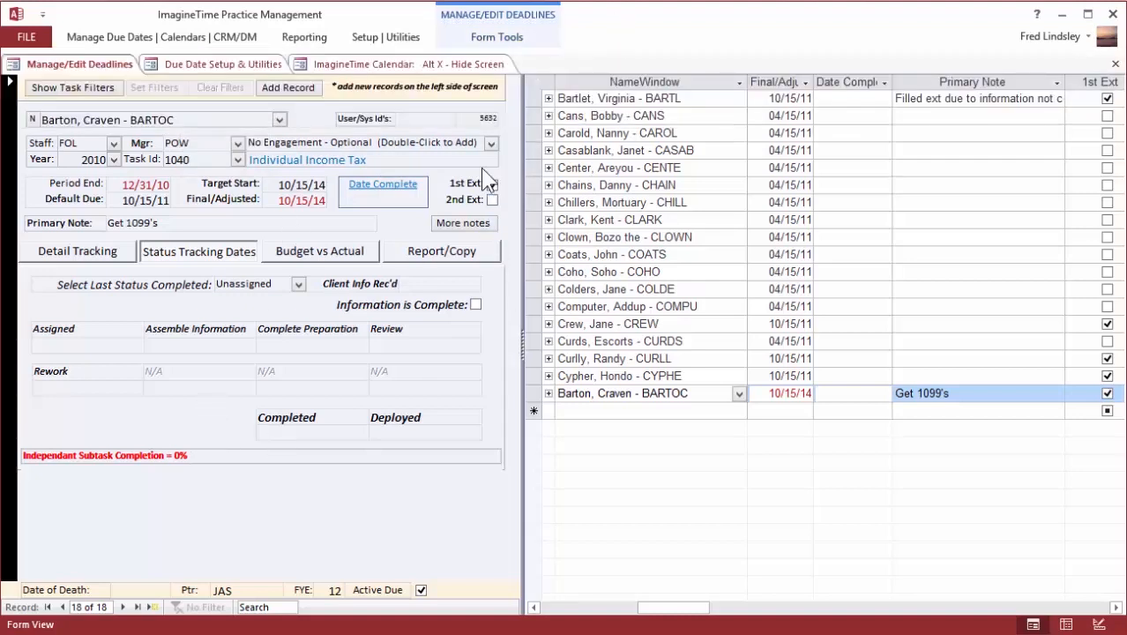
{"action": "left_click", "coordinate": [494, 182]}
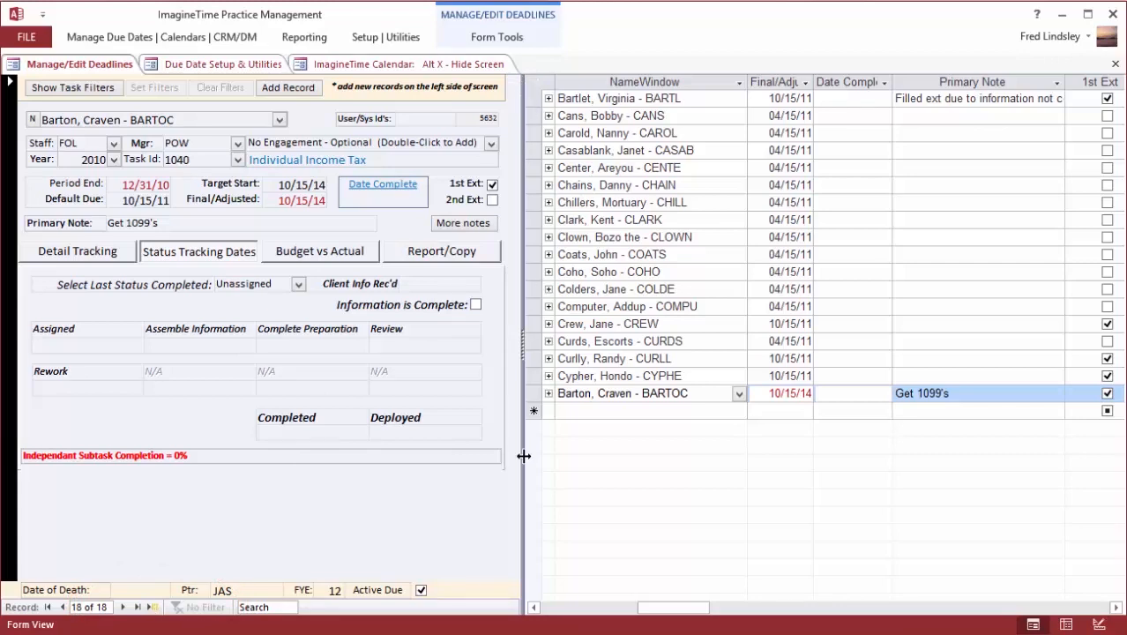
Run the due date report with current filters and scroll through its 18 tasks.
{"action": "left_click", "coordinate": [440, 250]}
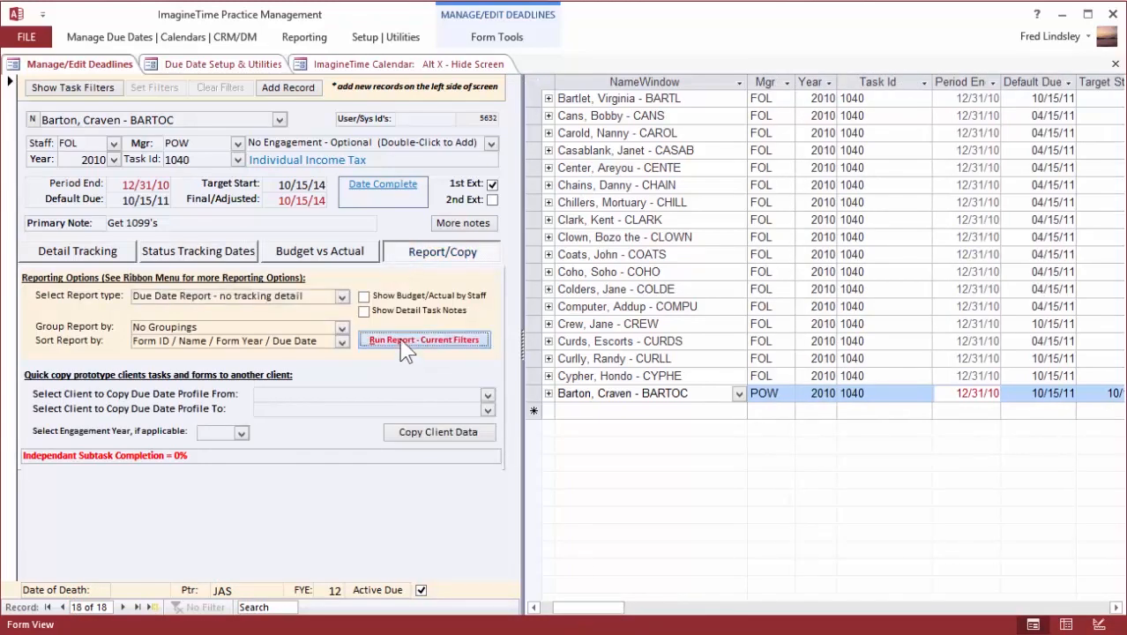
{"action": "left_click", "coordinate": [423, 338]}
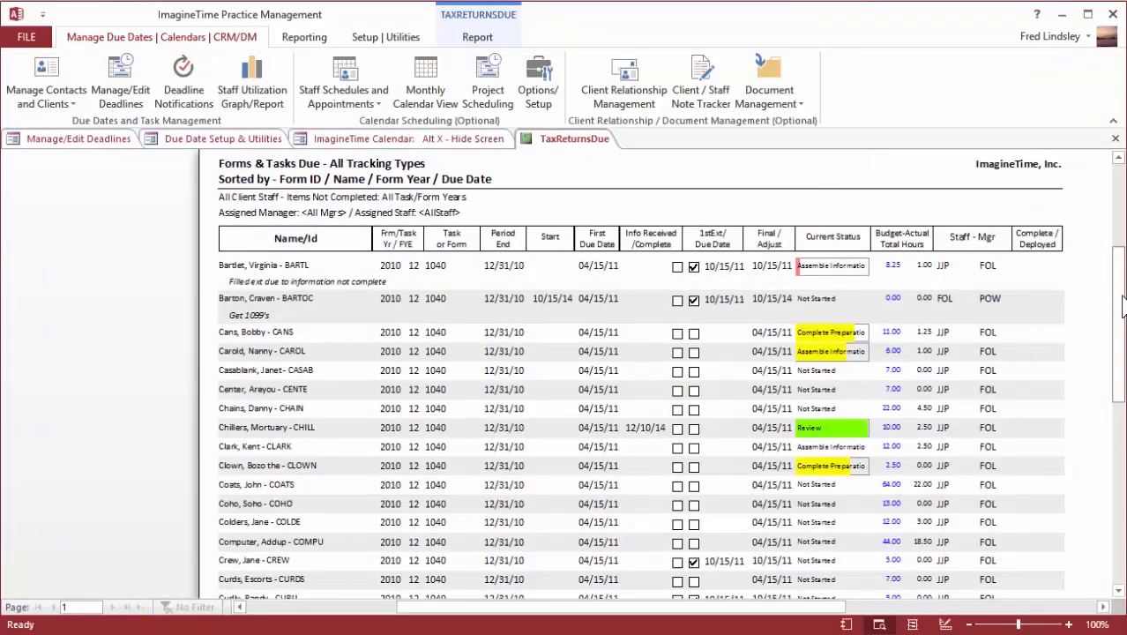
{"action": "scroll", "scroll_direction": "down", "scroll_amount": 3}
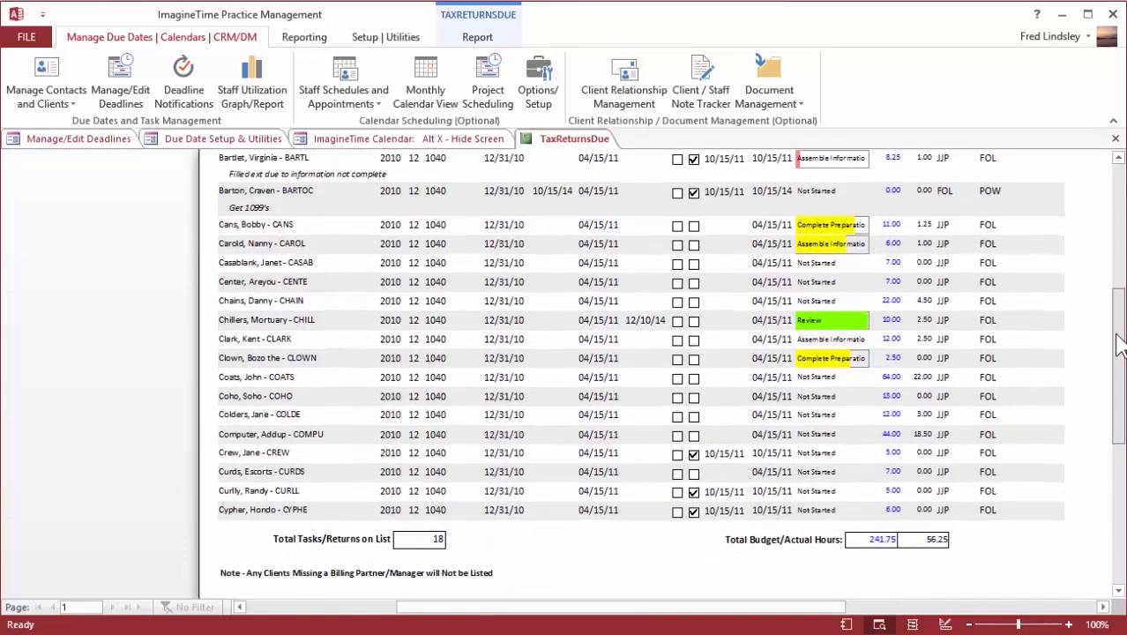
{"action": "scroll", "scroll_direction": "up", "scroll_amount": 3}
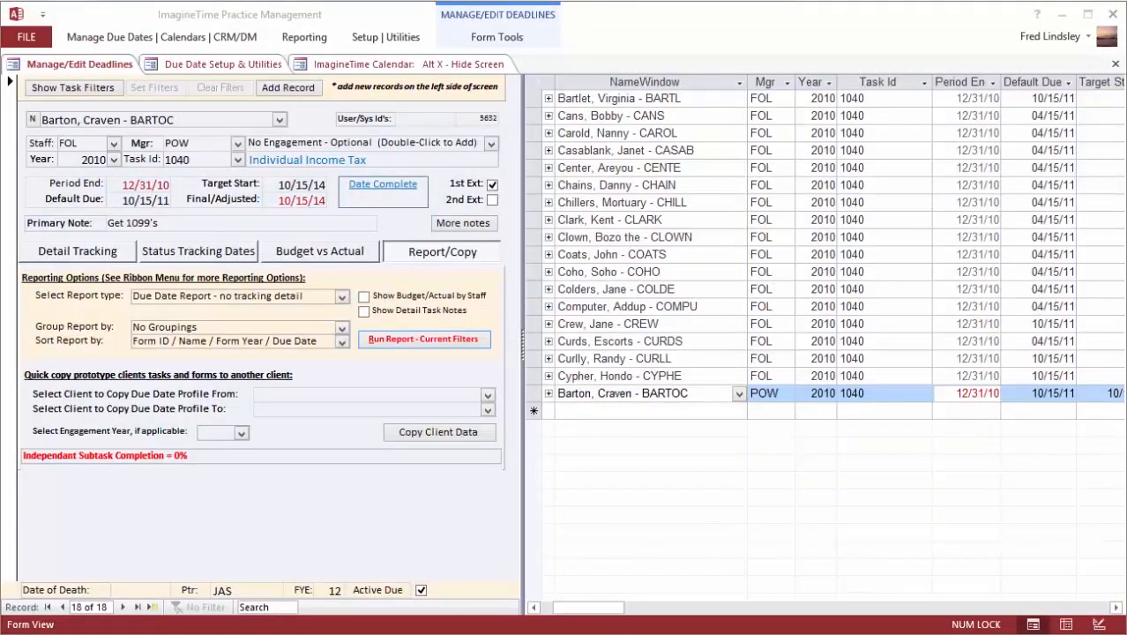
Clear the task filters, set the staff filter and hide the filter panel to list assigned main tasks.
{"action": "left_click", "coordinate": [72, 88]}
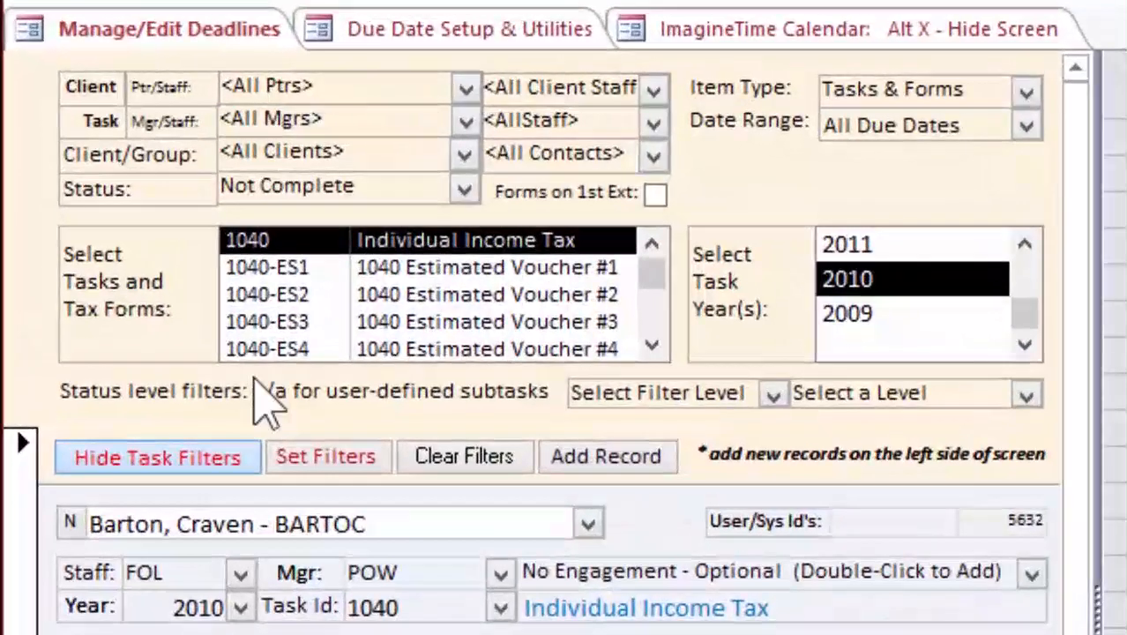
{"action": "left_click", "coordinate": [463, 455]}
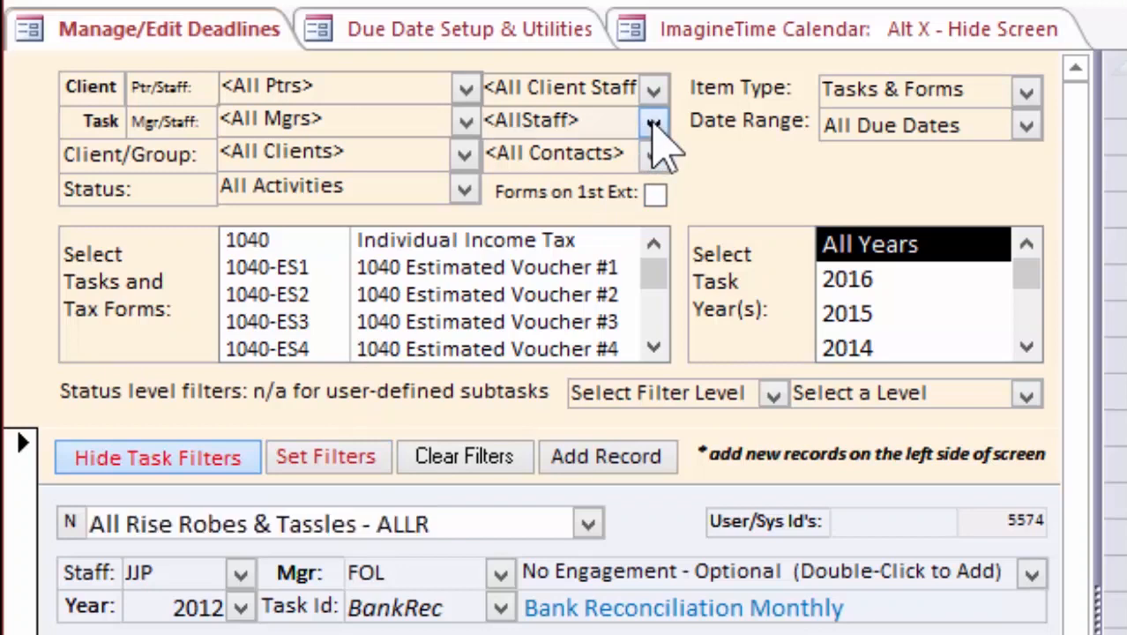
{"action": "left_click", "coordinate": [654, 120]}
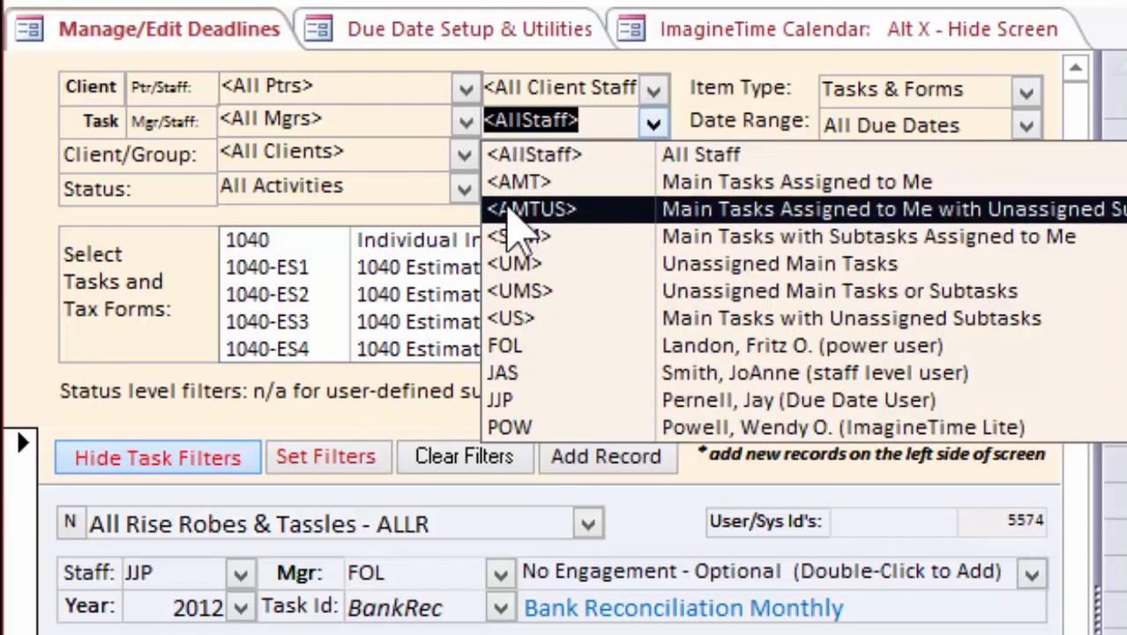
{"action": "mouse_move", "coordinate": [519, 181]}
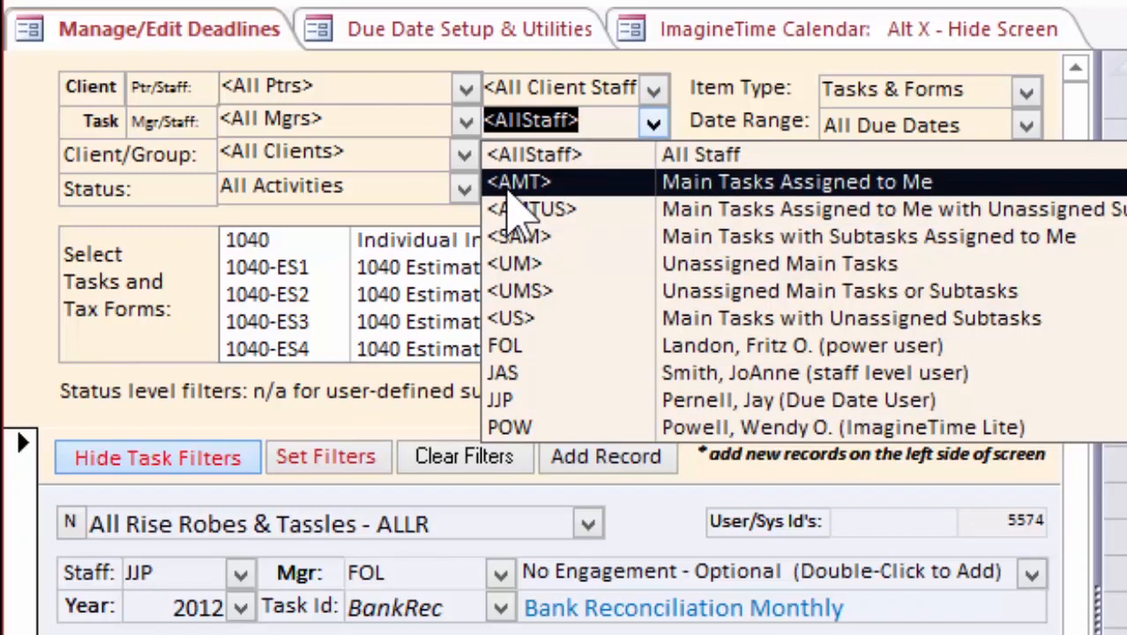
{"action": "left_click", "coordinate": [516, 182]}
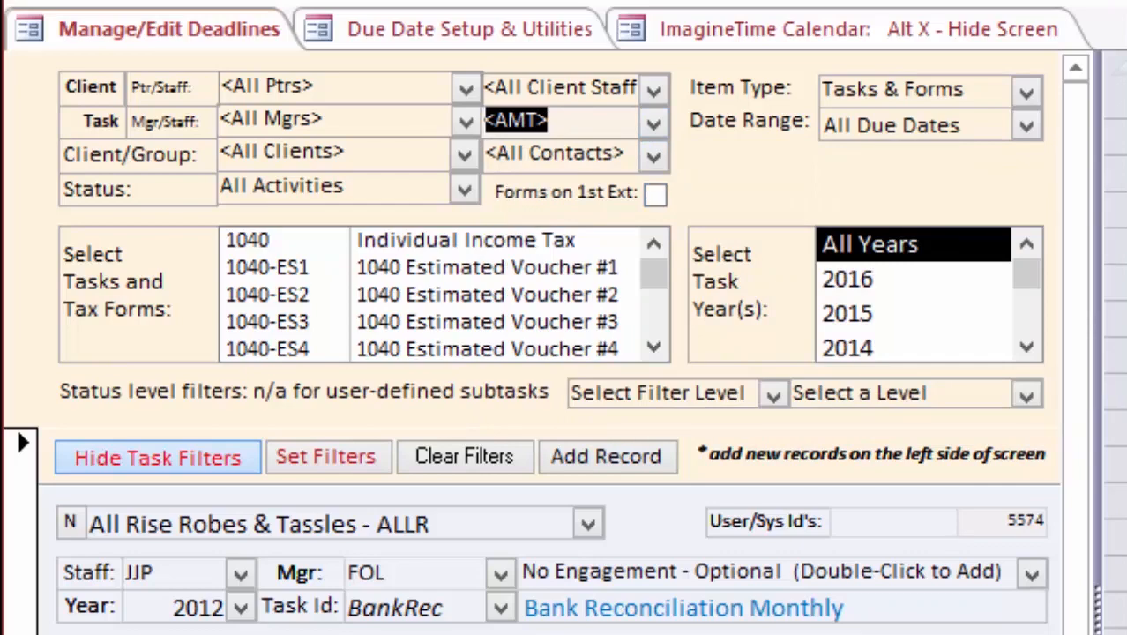
{"action": "scroll", "scroll_direction": "down", "scroll_amount": 3}
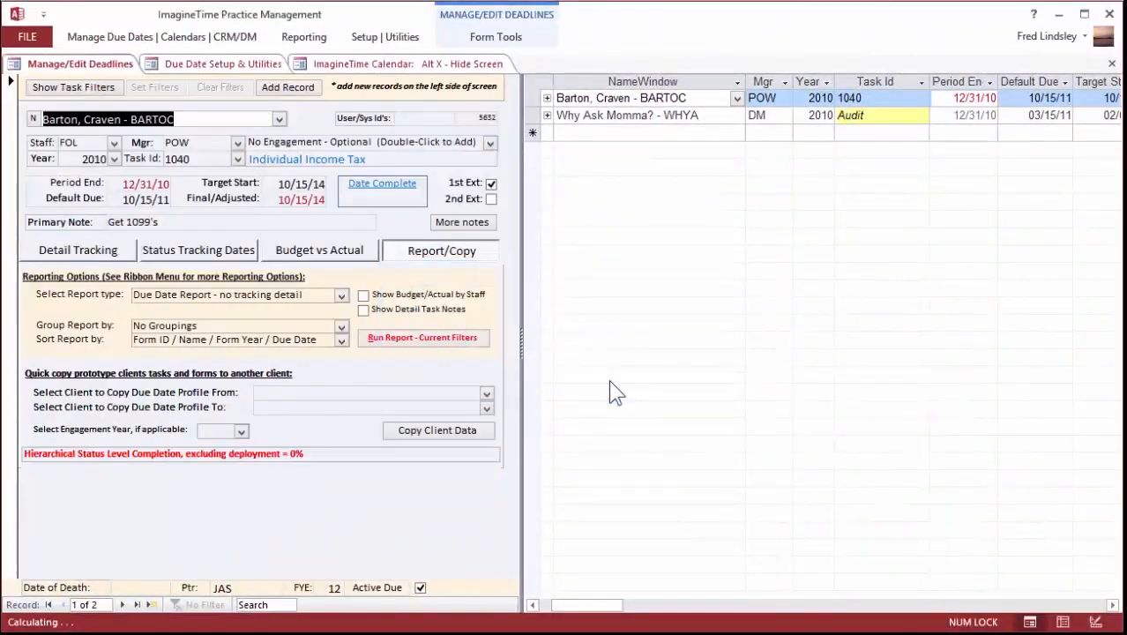
Review status tracking dates, then detail tracking rows Complete Preparation and Rework for the 1040.
{"action": "left_click", "coordinate": [627, 114]}
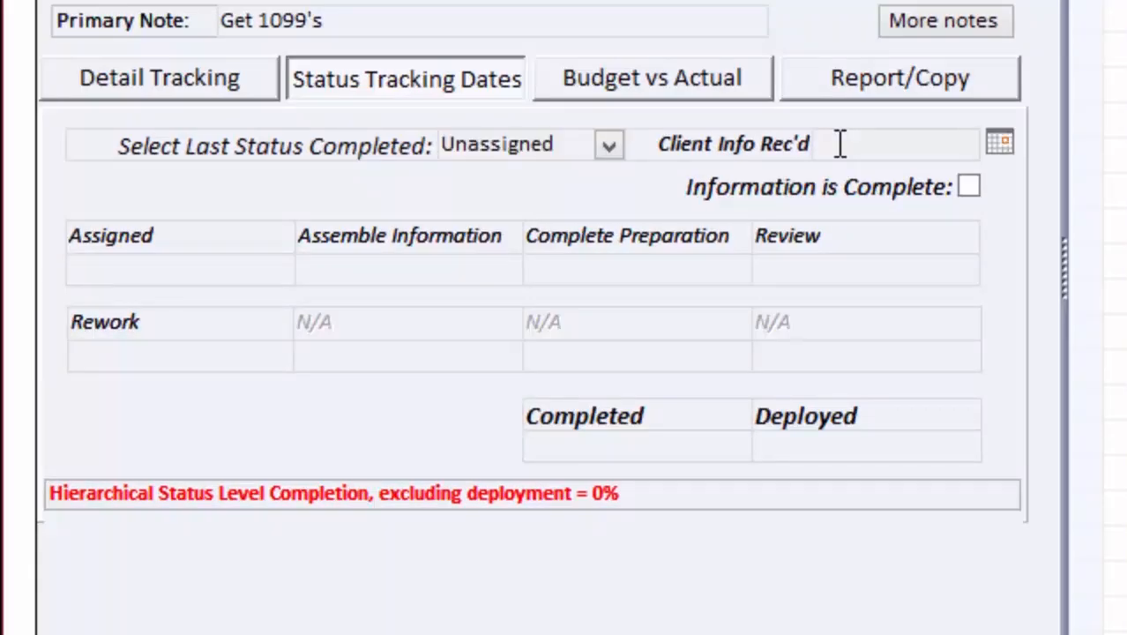
{"action": "mouse_move", "coordinate": [238, 338]}
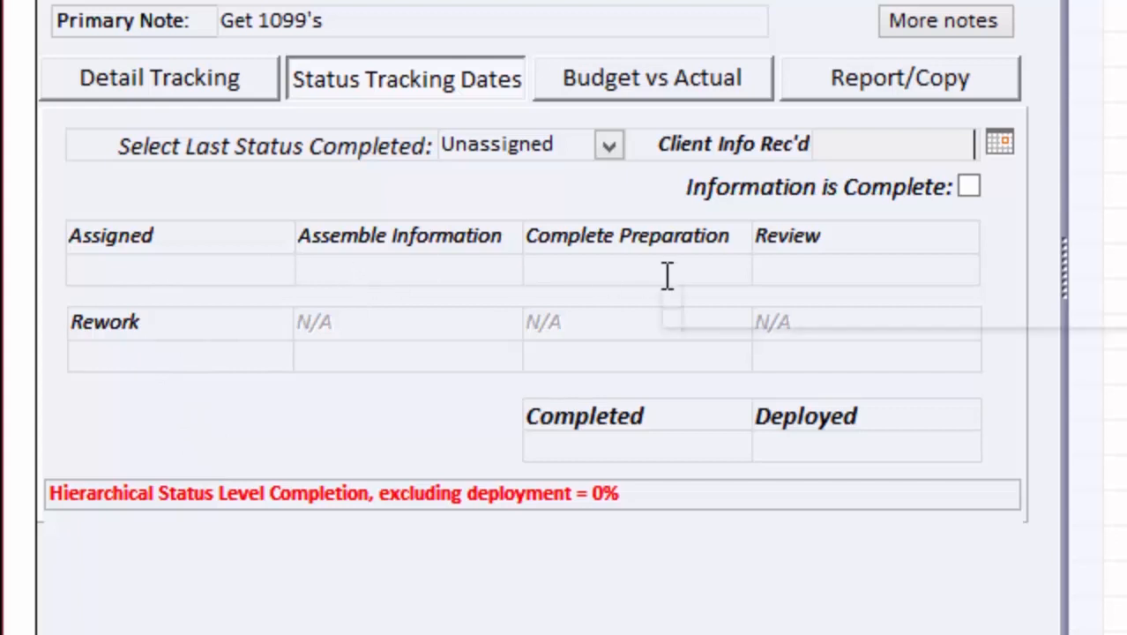
{"action": "mouse_move", "coordinate": [779, 261]}
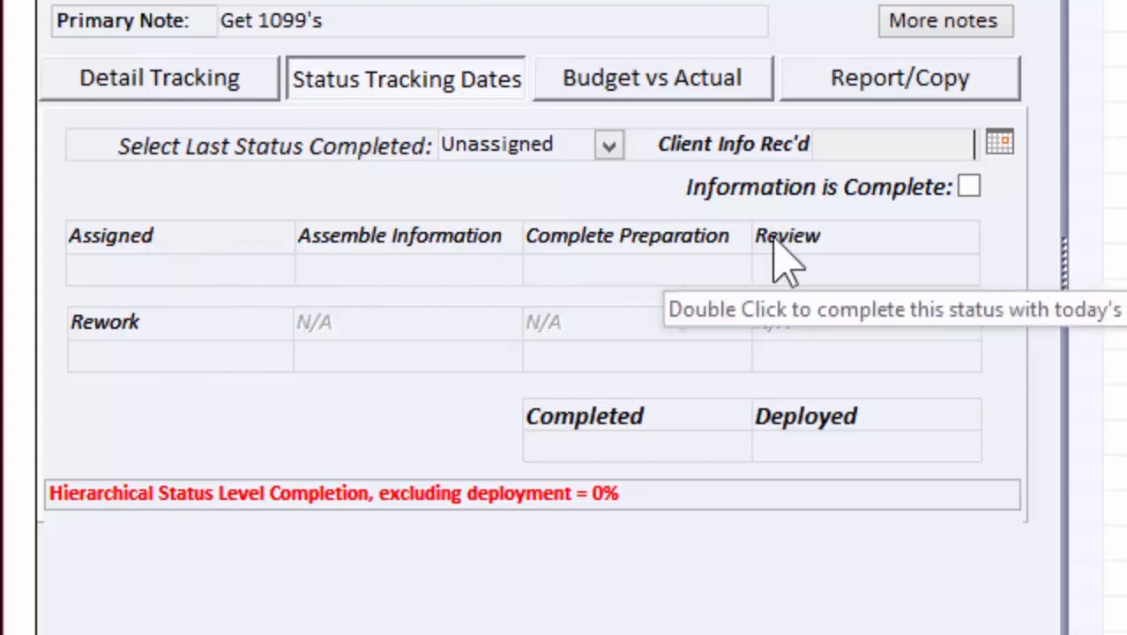
{"action": "mouse_move", "coordinate": [619, 279]}
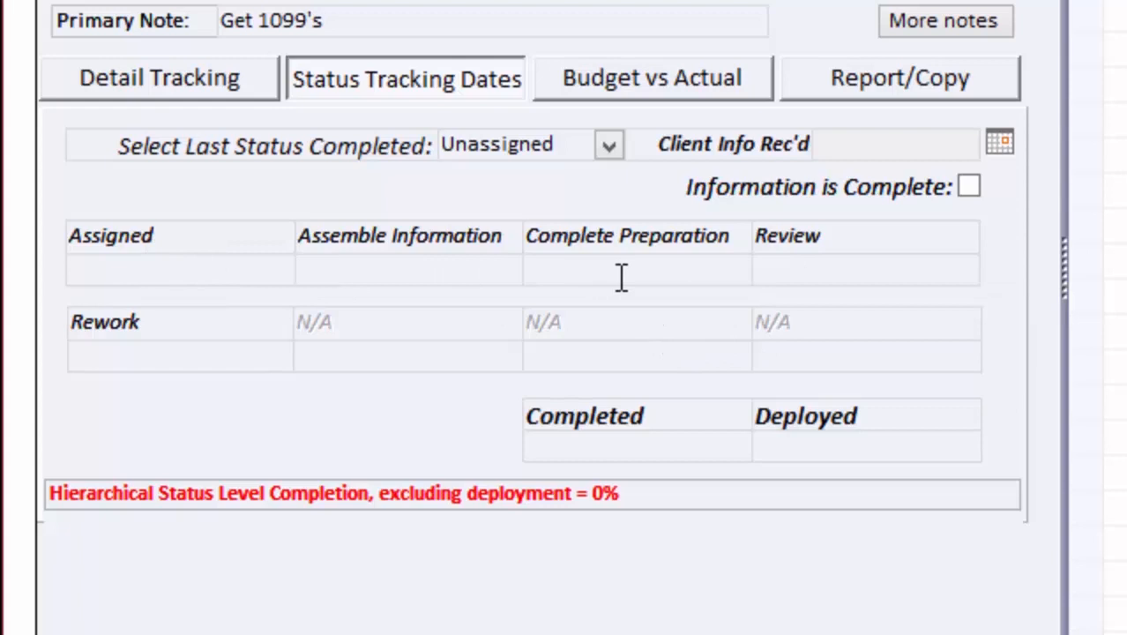
{"action": "mouse_move", "coordinate": [550, 343]}
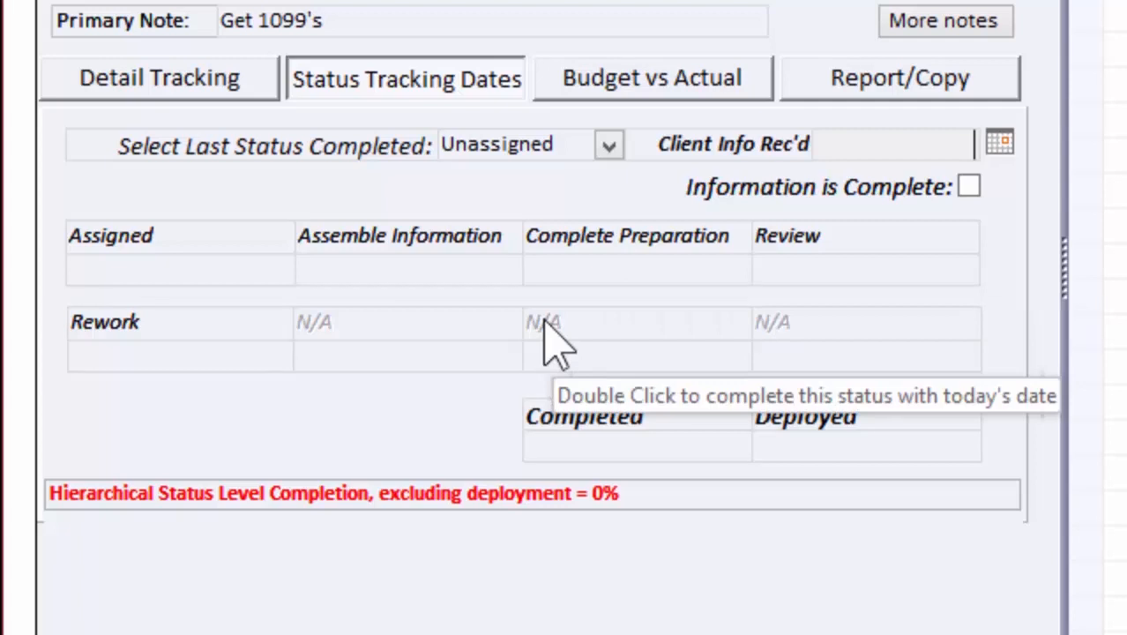
{"action": "mouse_move", "coordinate": [57, 44]}
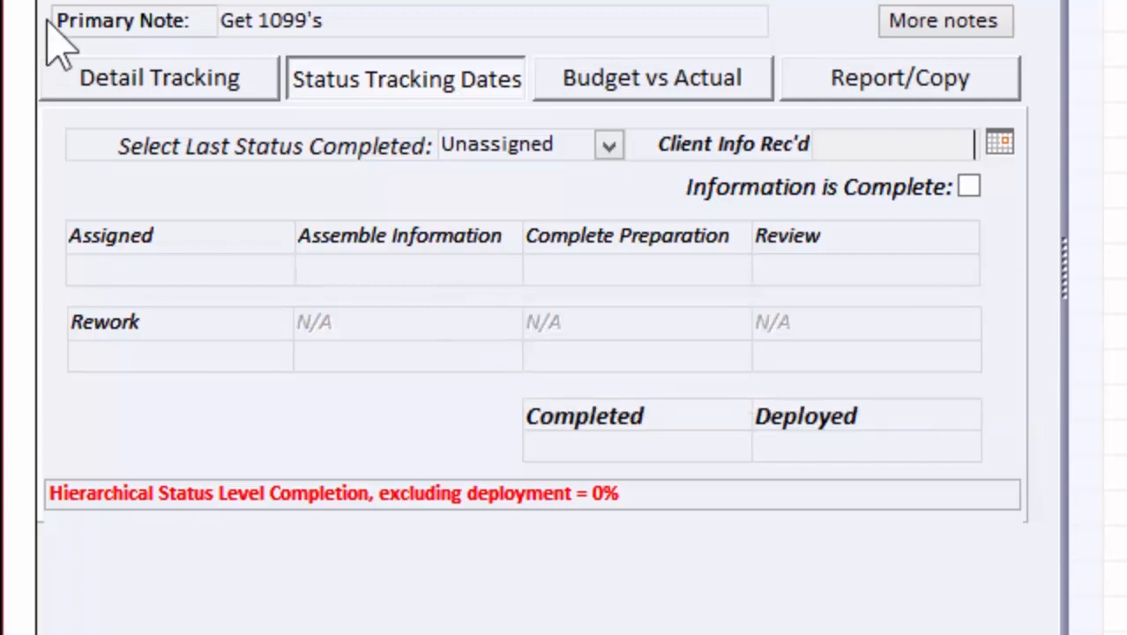
{"action": "left_click", "coordinate": [159, 78]}
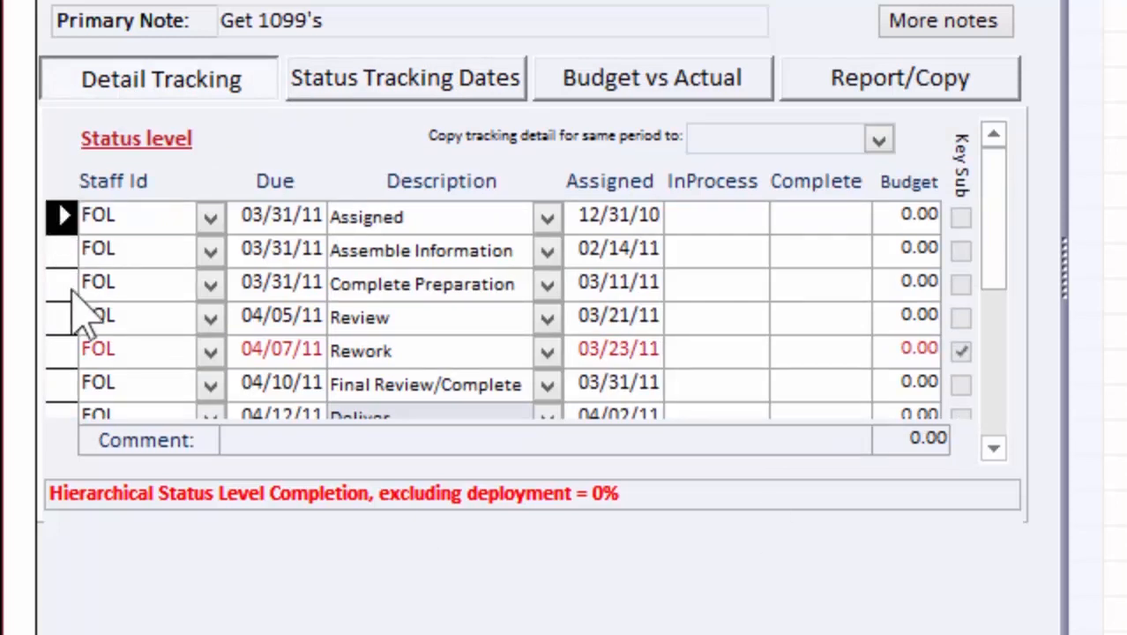
{"action": "left_click", "coordinate": [61, 282]}
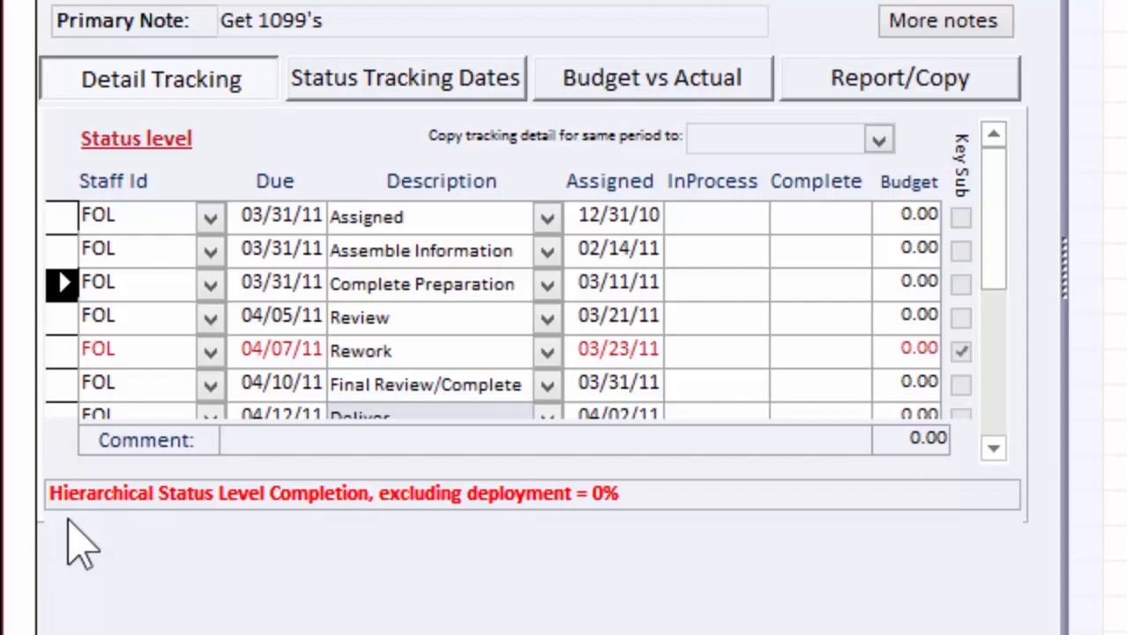
{"action": "left_click", "coordinate": [210, 349]}
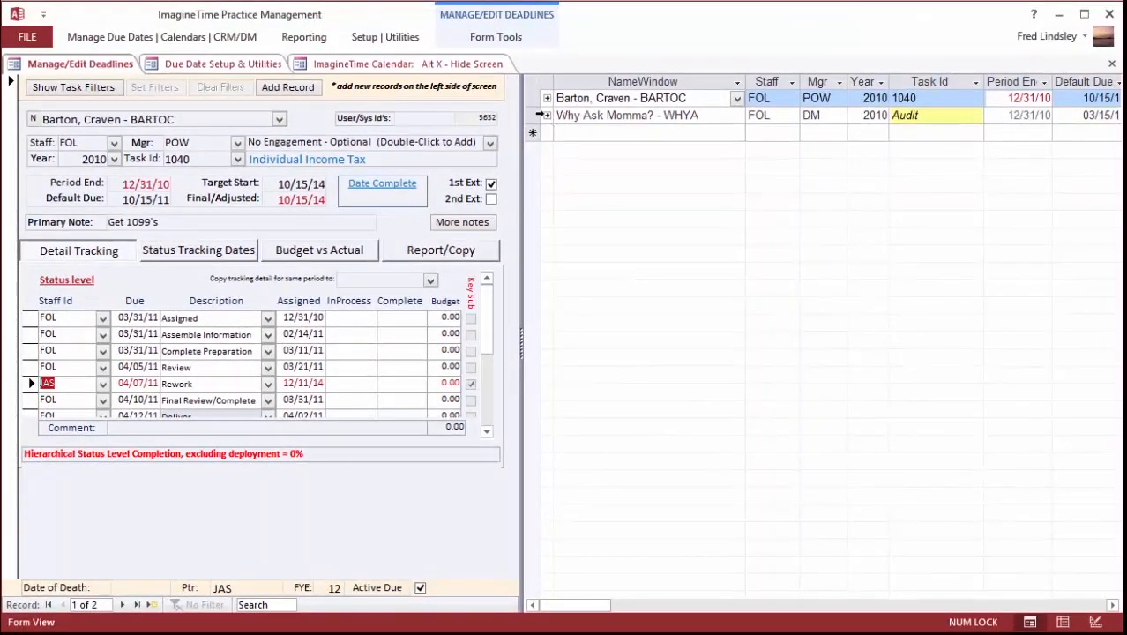
Open the Why Ask Momma? 2010 audit deadline showing 03/15/11 due dates and its note.
{"action": "left_click", "coordinate": [626, 115]}
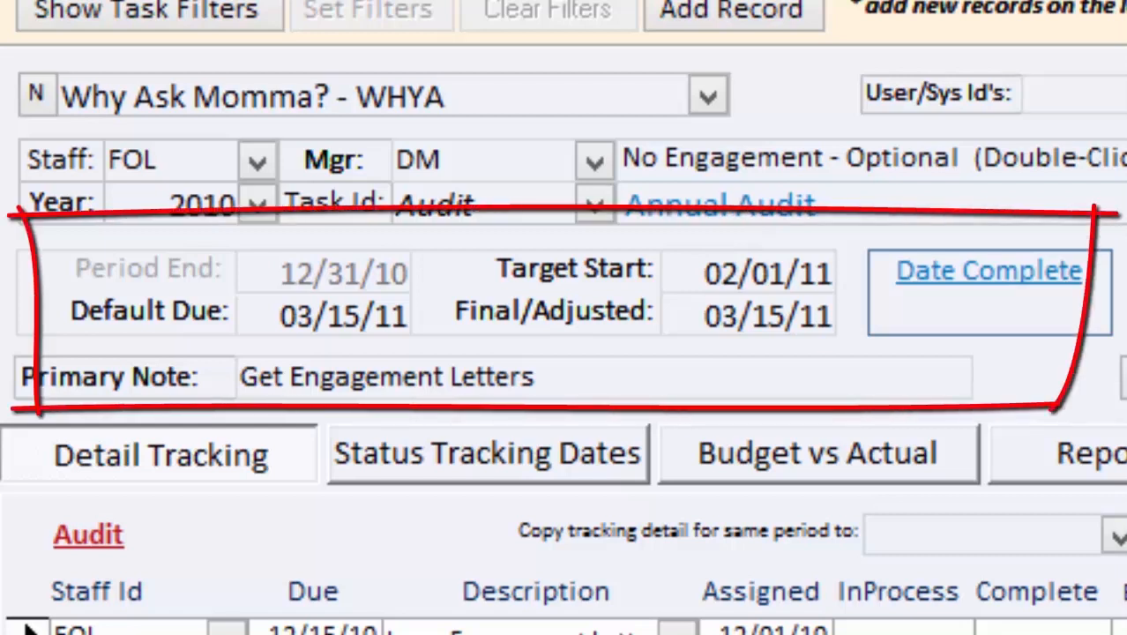
{"action": "mouse_move", "coordinate": [702, 335]}
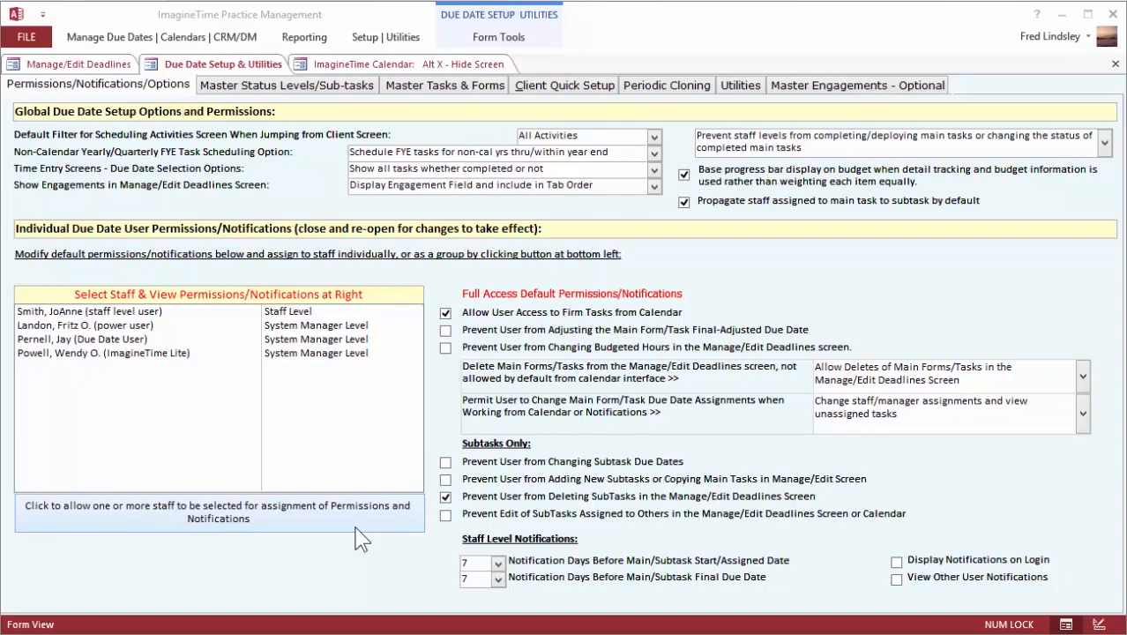
Review master tasks setup, the StfWk frequency choices, then move to client quick setup.
{"action": "left_click", "coordinate": [444, 84]}
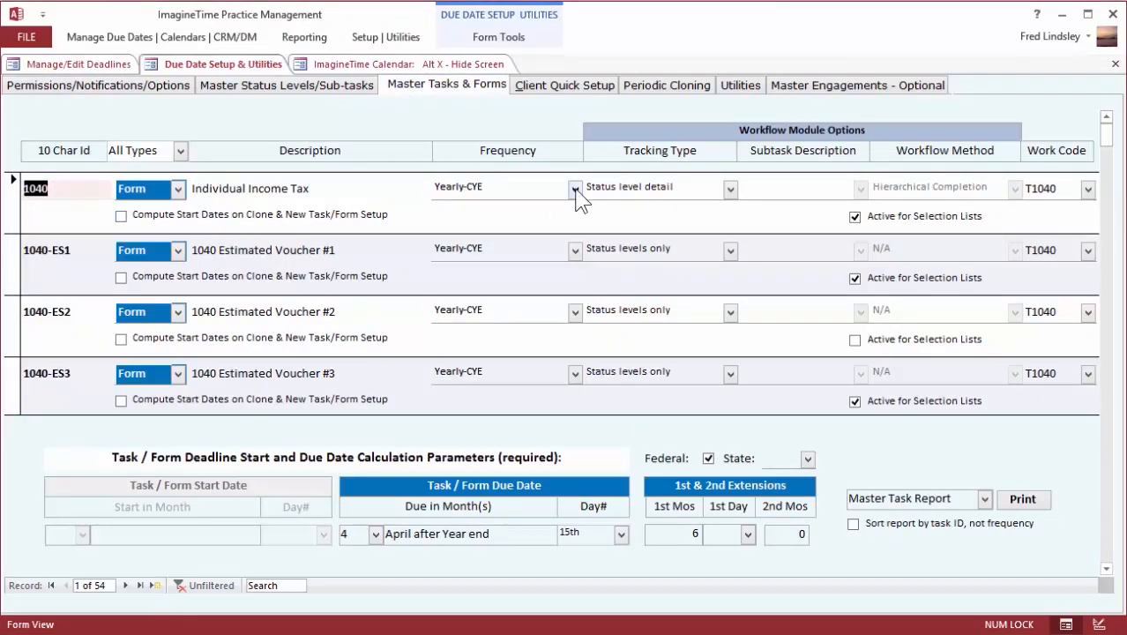
{"action": "left_click", "coordinate": [575, 186]}
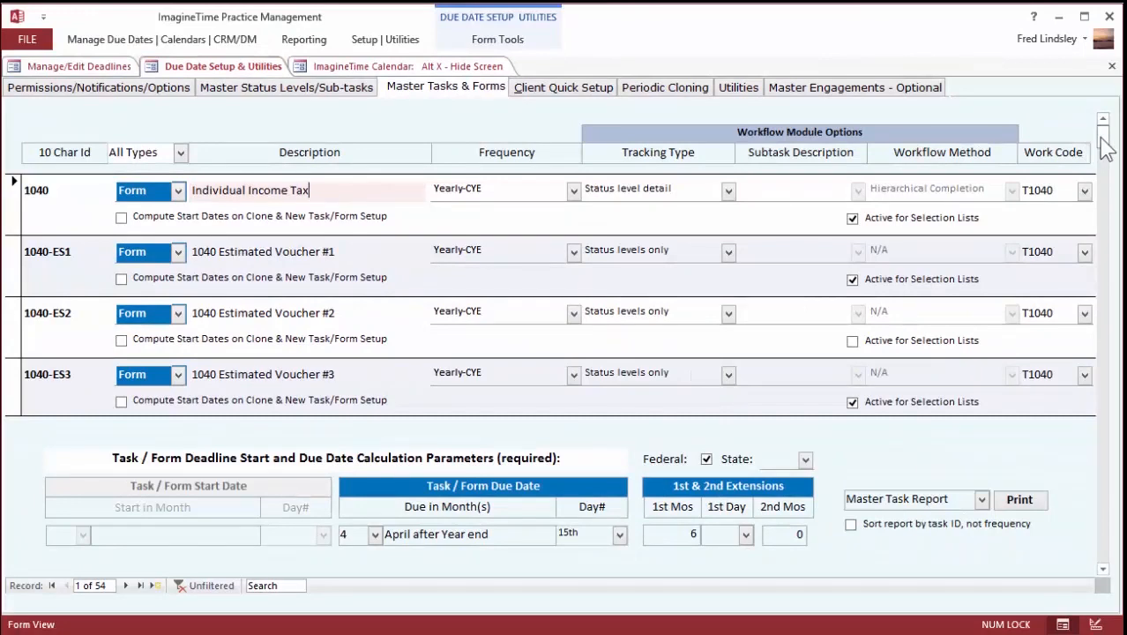
{"action": "scroll", "scroll_direction": "down", "scroll_amount": 3}
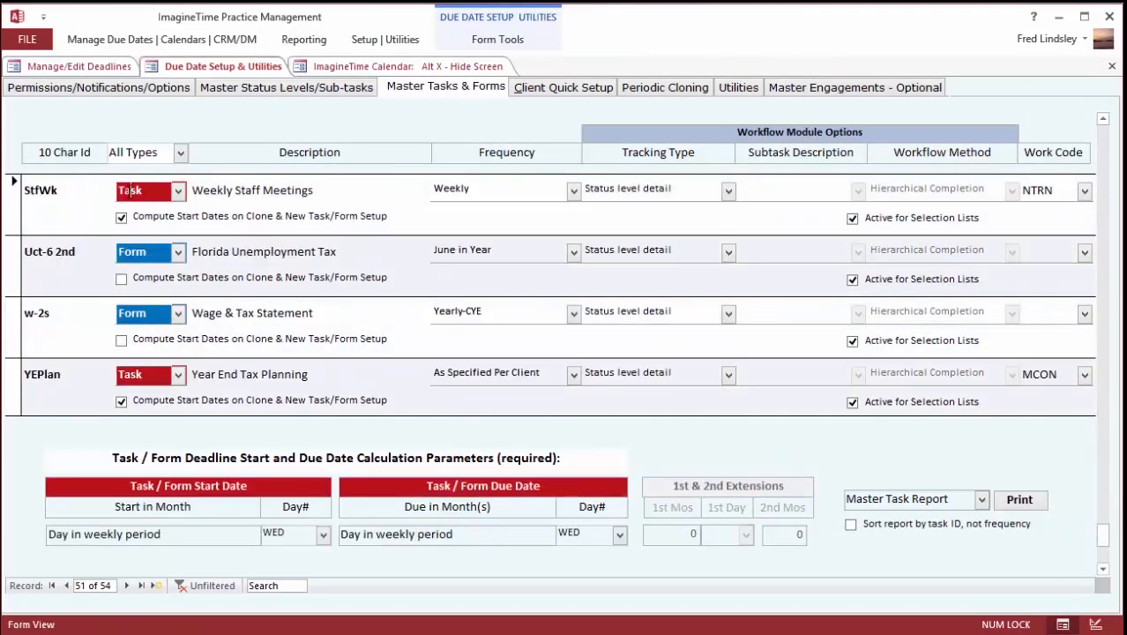
{"action": "left_click", "coordinate": [573, 187]}
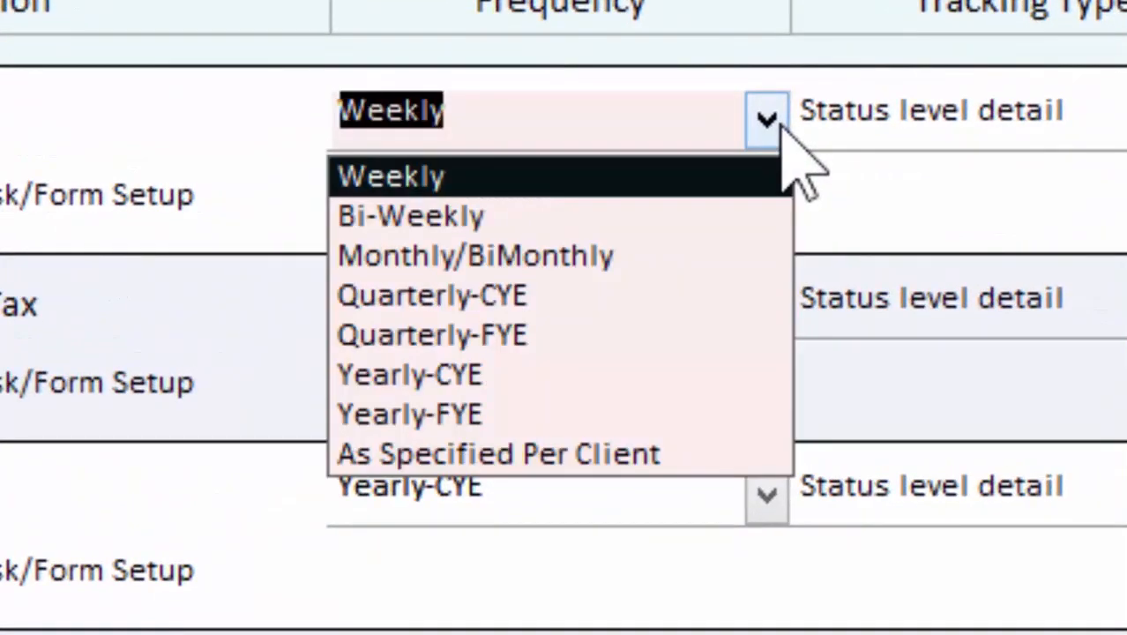
{"action": "mouse_move", "coordinate": [370, 203]}
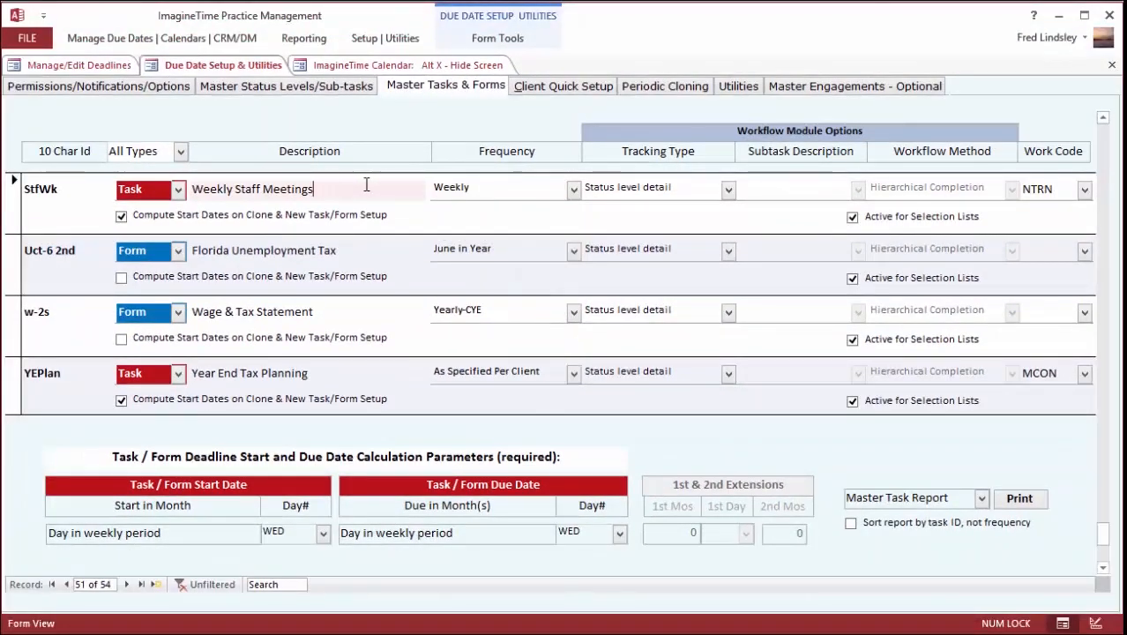
{"action": "left_click", "coordinate": [562, 84]}
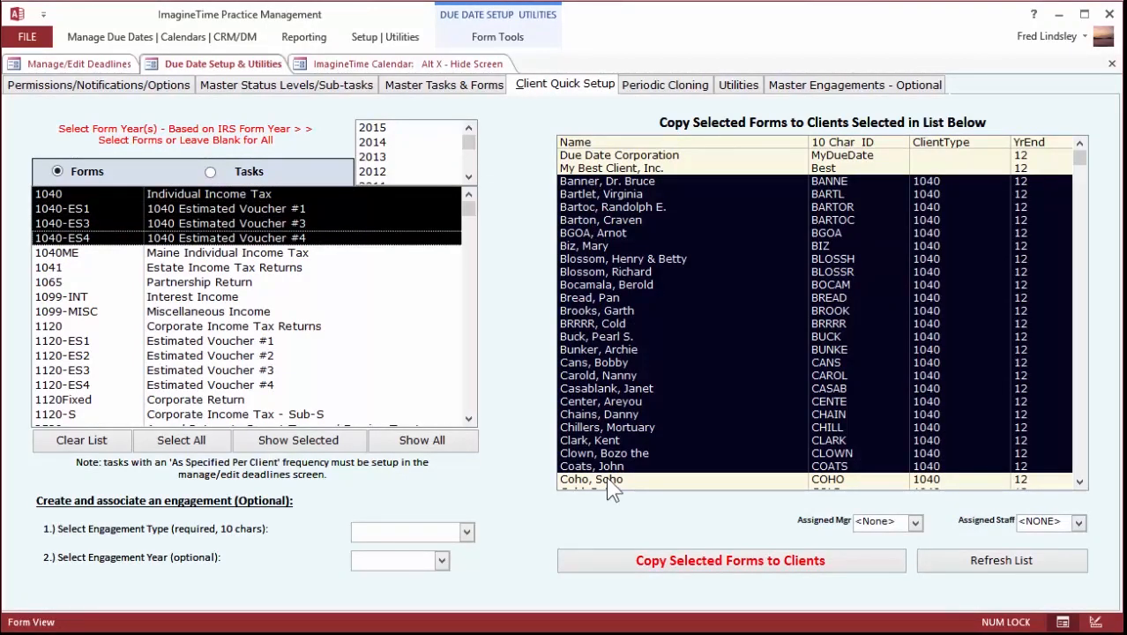
{"action": "mouse_move", "coordinate": [603, 573]}
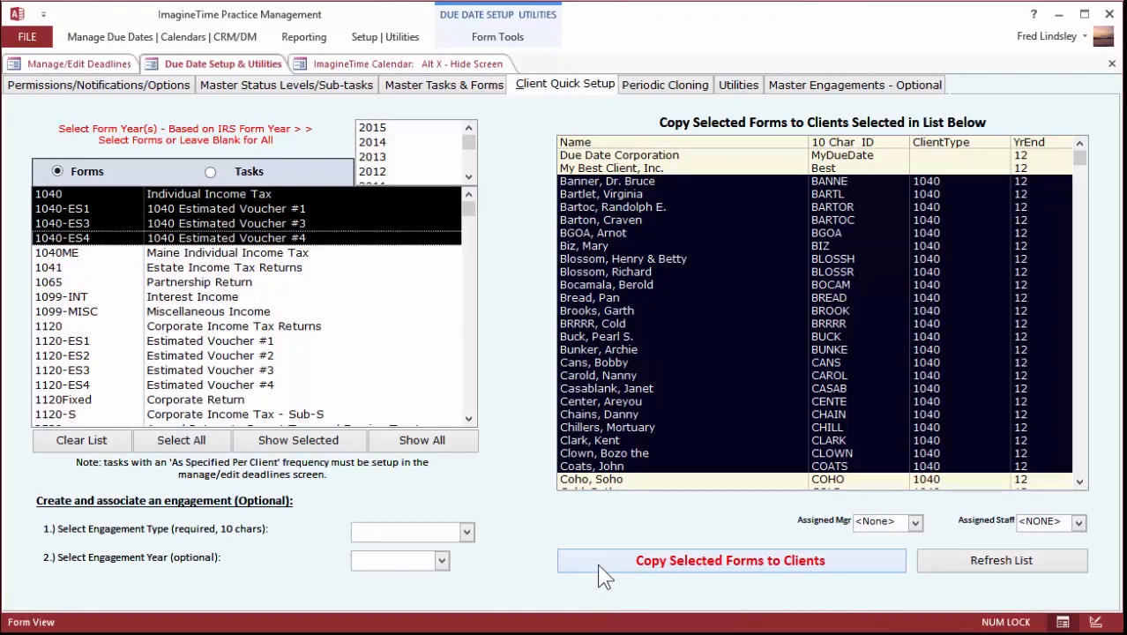
Bring up the client and staff notes for All Rise Robes & Tassles' 2011 1120 task.
{"action": "left_click", "coordinate": [663, 84]}
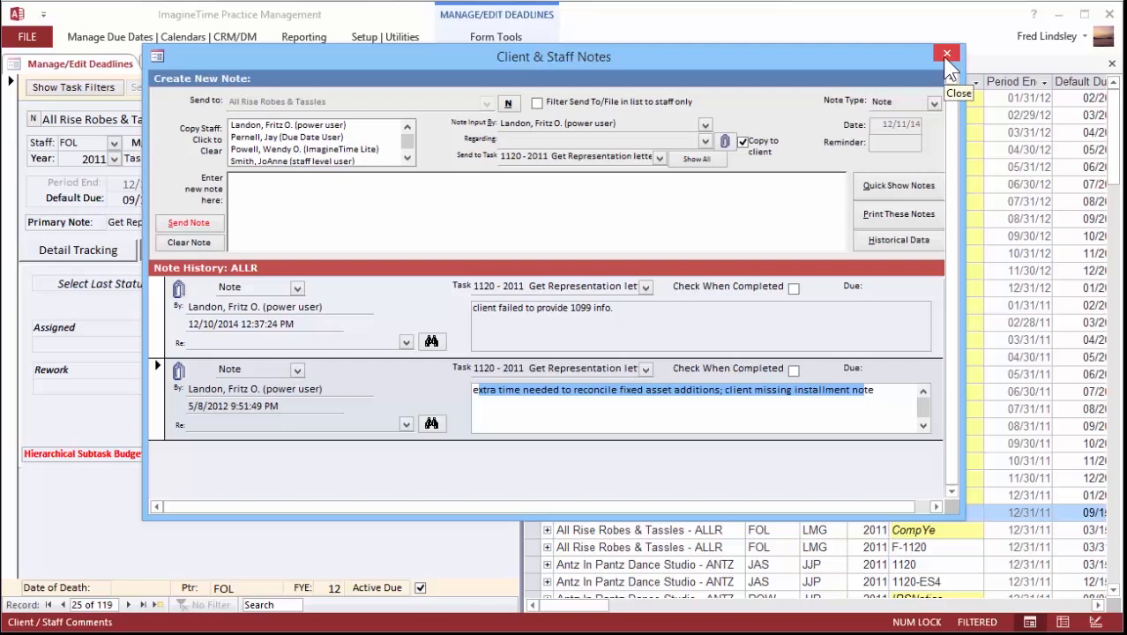
Close the Client & Staff Notes window to reveal the ImagineTime calendar.
{"action": "left_click", "coordinate": [945, 53]}
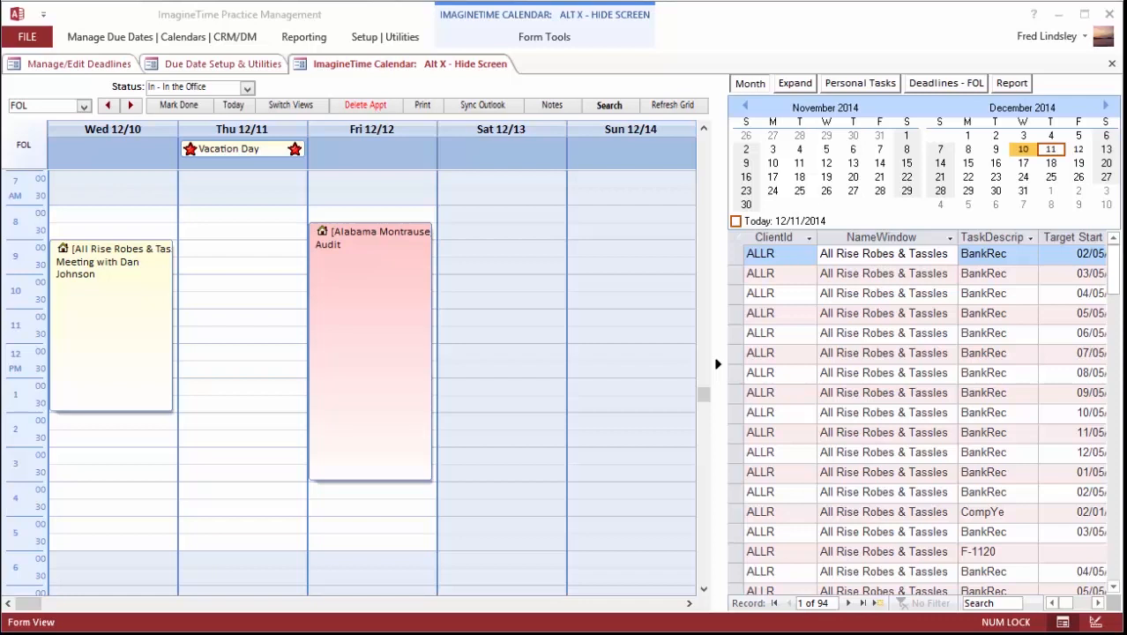
{"action": "mouse_move", "coordinate": [176, 333]}
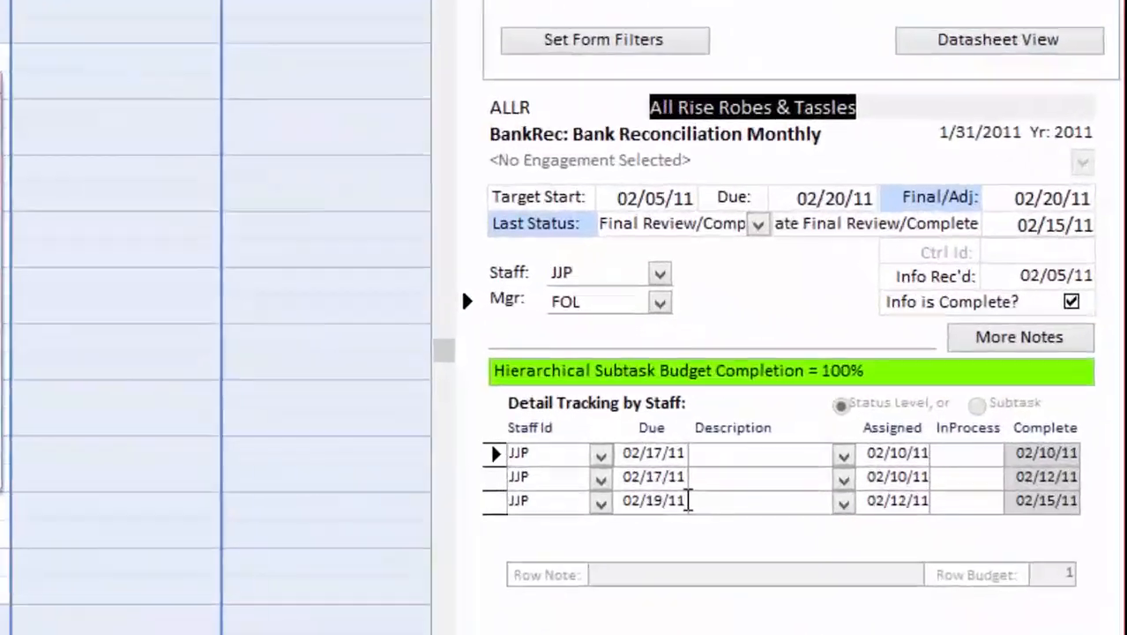
Scroll the right panel to the ALLR BankRec 1/31/2011 task detail form.
{"action": "scroll", "scroll_direction": "up", "scroll_amount": 3}
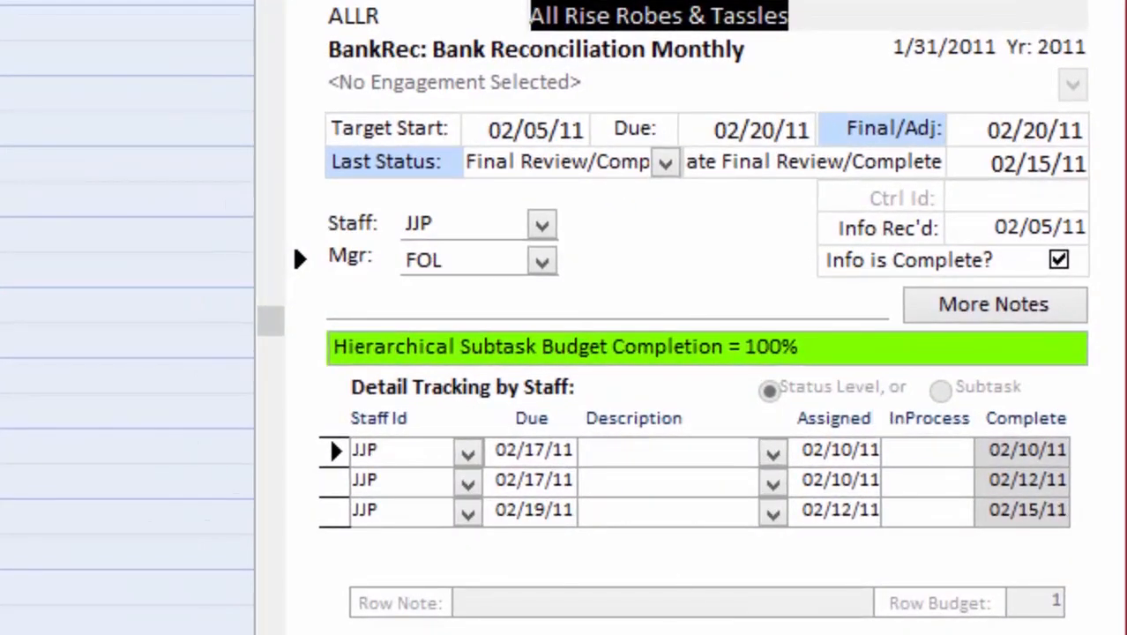